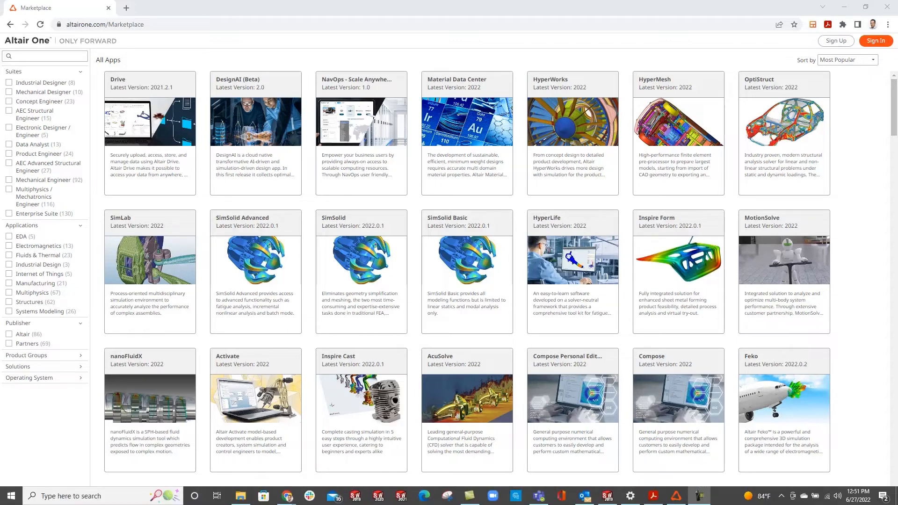
scroll(down, 3)
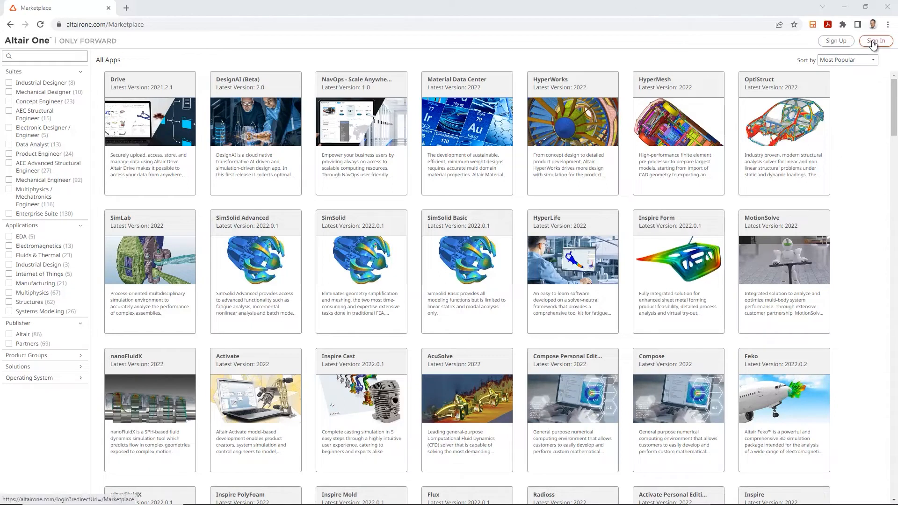
click(876, 40)
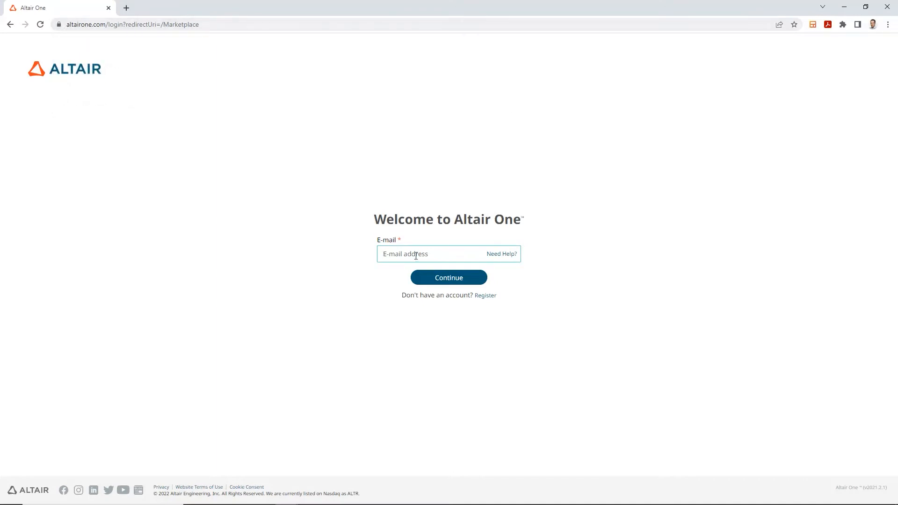
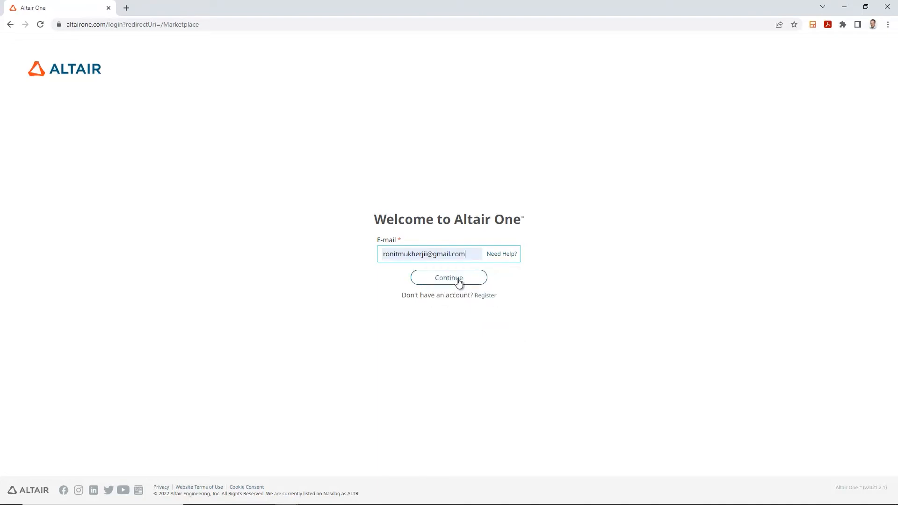
click(448, 277)
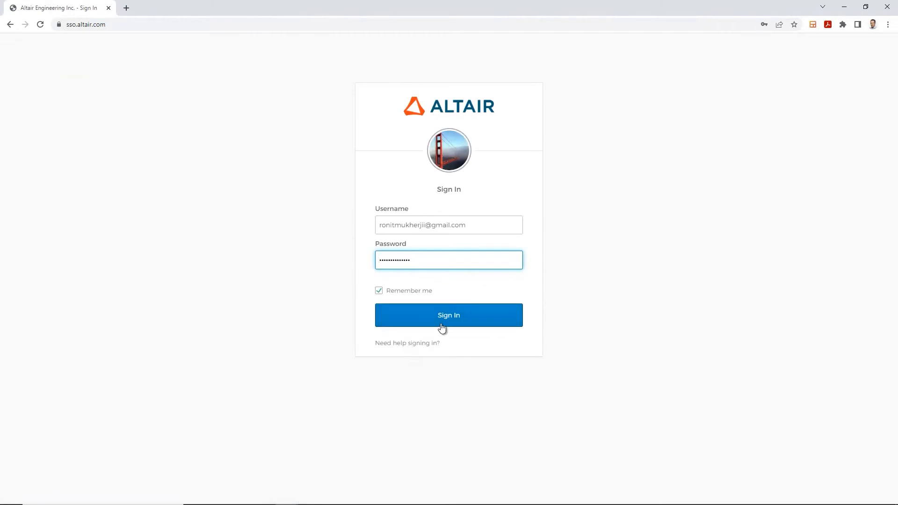
click(449, 316)
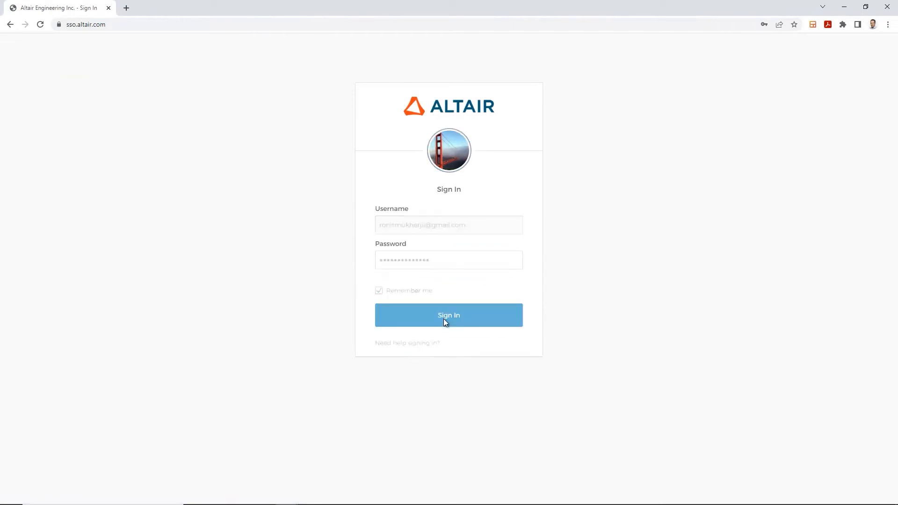
- Show the Altair One navigation panel with favourite apps, Altair Connect and account links
click(448, 315)
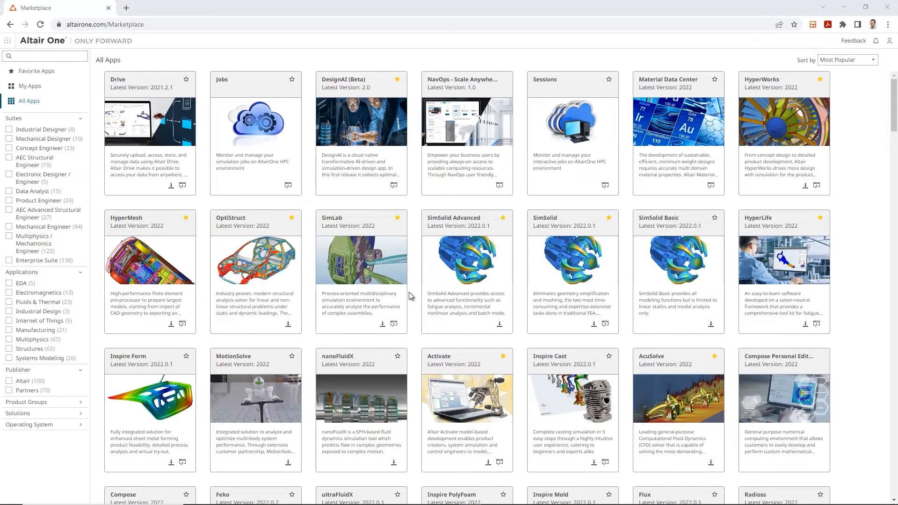
mouse_move(312, 84)
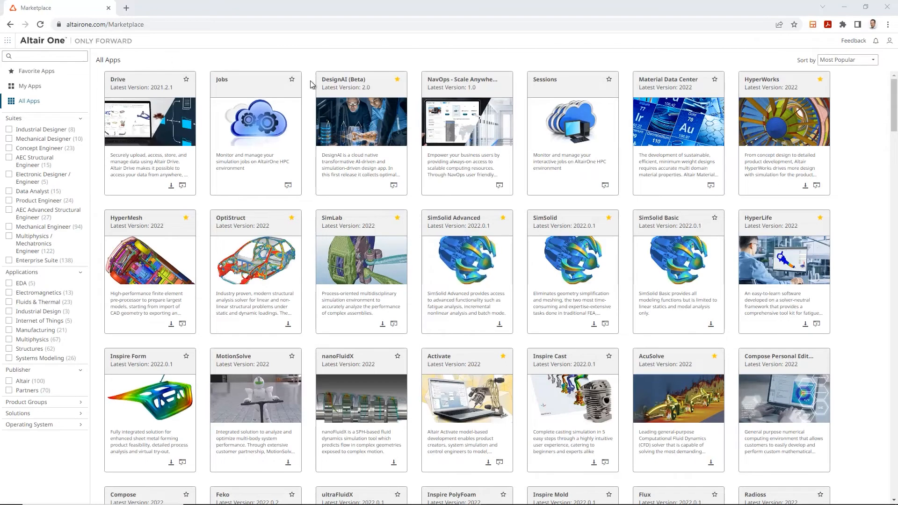
mouse_move(40, 44)
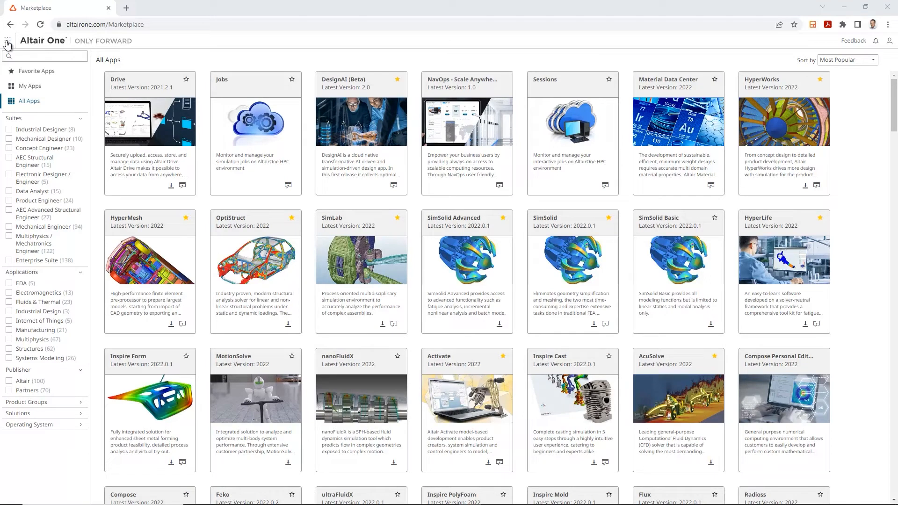
click(8, 41)
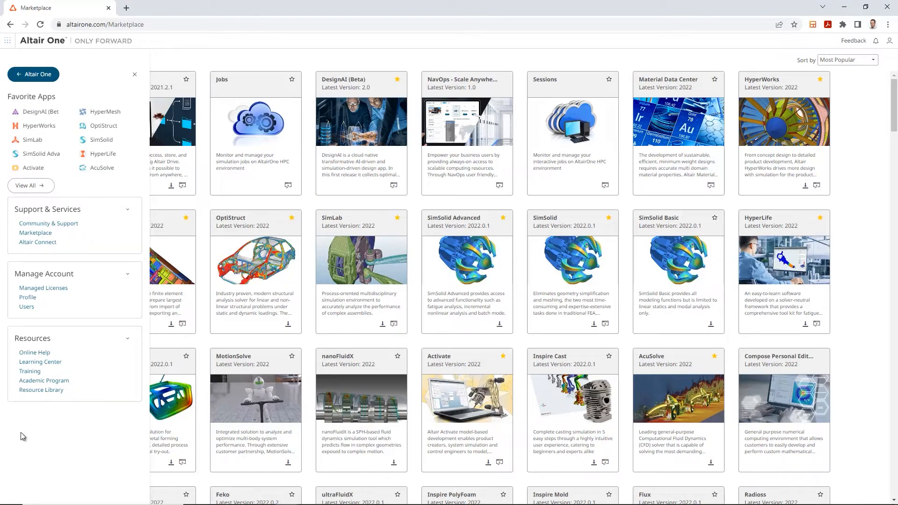
mouse_move(54, 55)
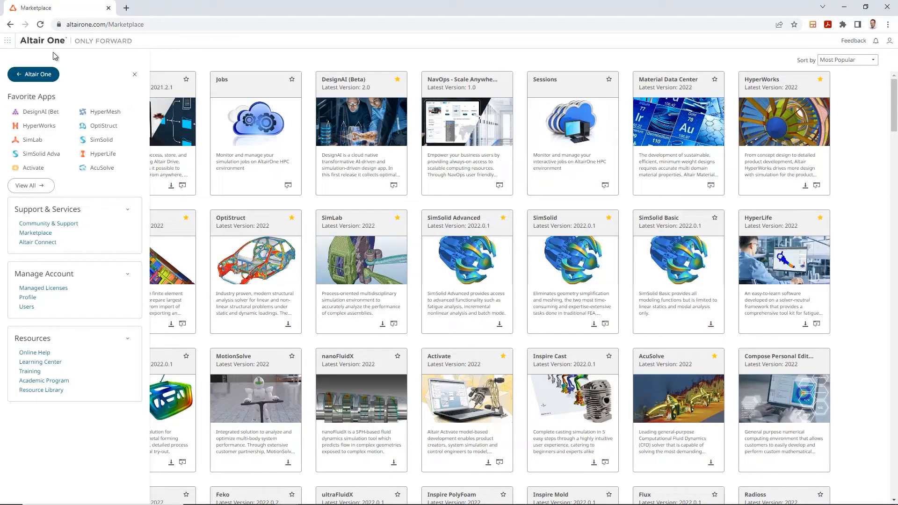
mouse_move(50, 252)
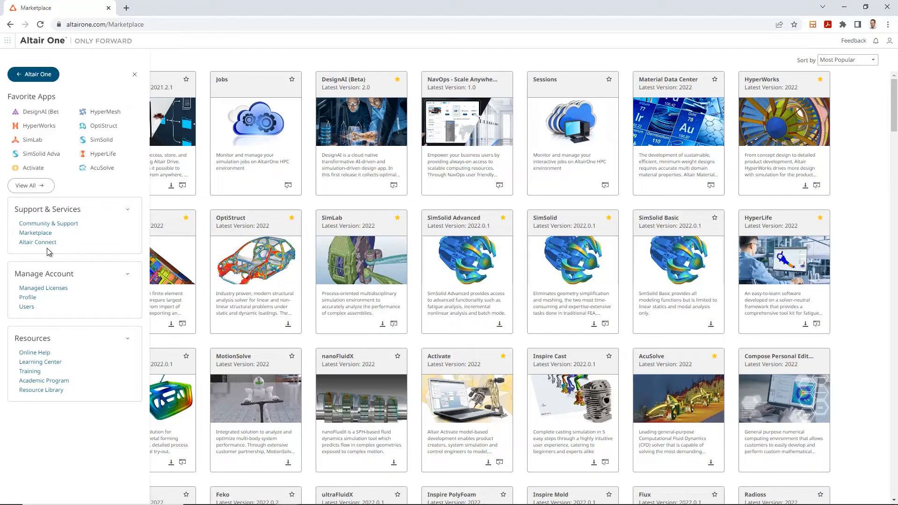
- Reach the Altair Connect downloads list for HyperWorks 2022 Simulation Products on Windows
click(37, 242)
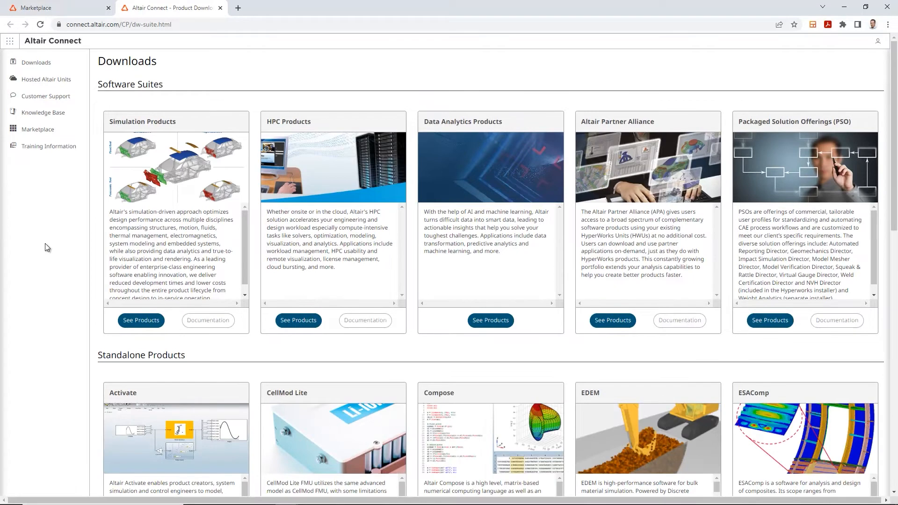
mouse_move(116, 73)
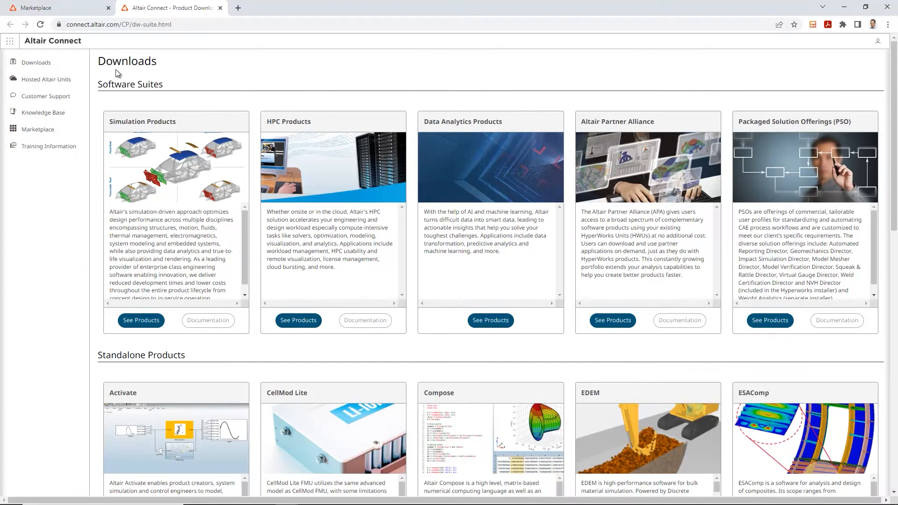
mouse_move(186, 70)
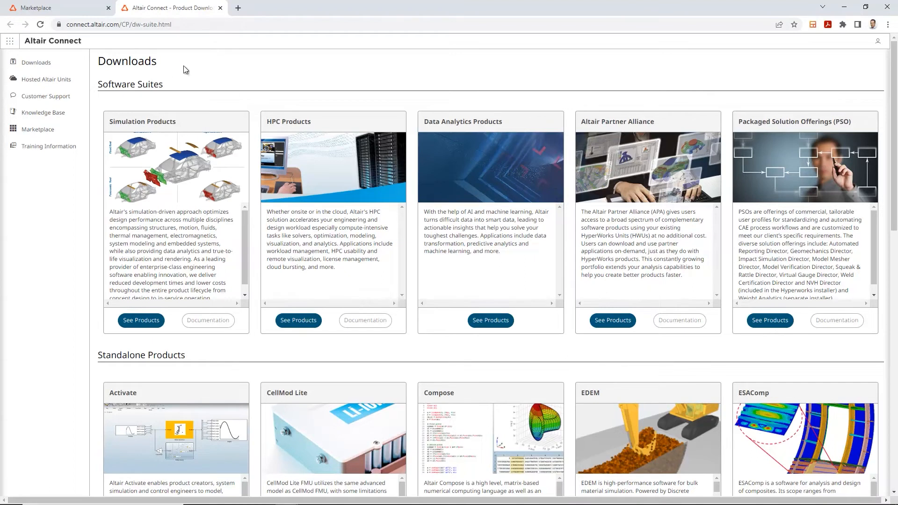
mouse_move(555, 234)
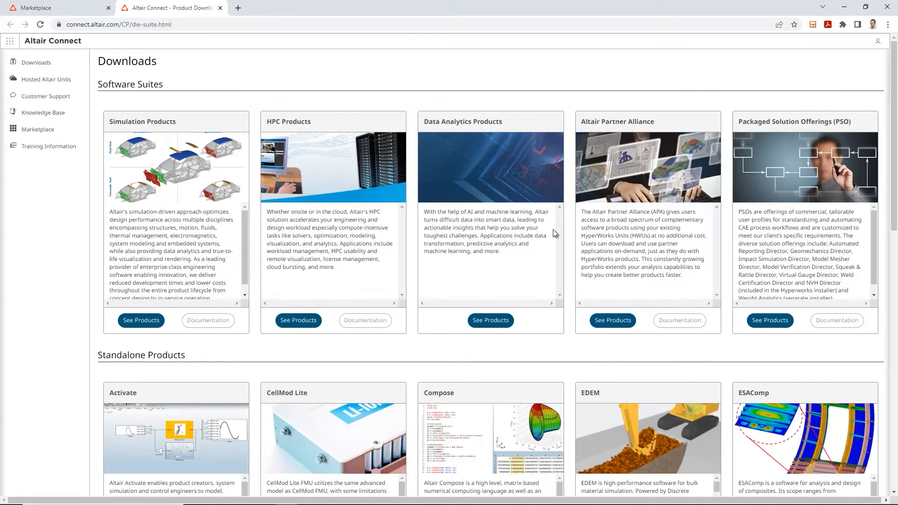
mouse_move(256, 443)
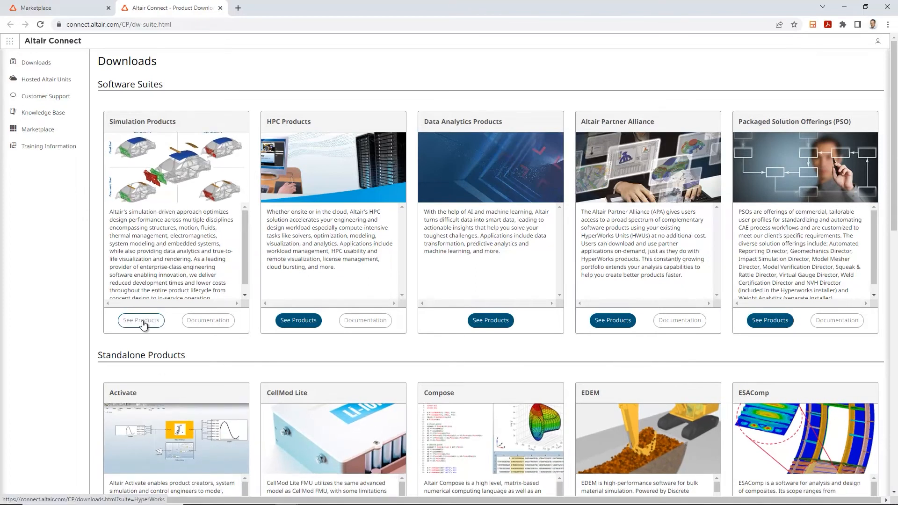
click(141, 320)
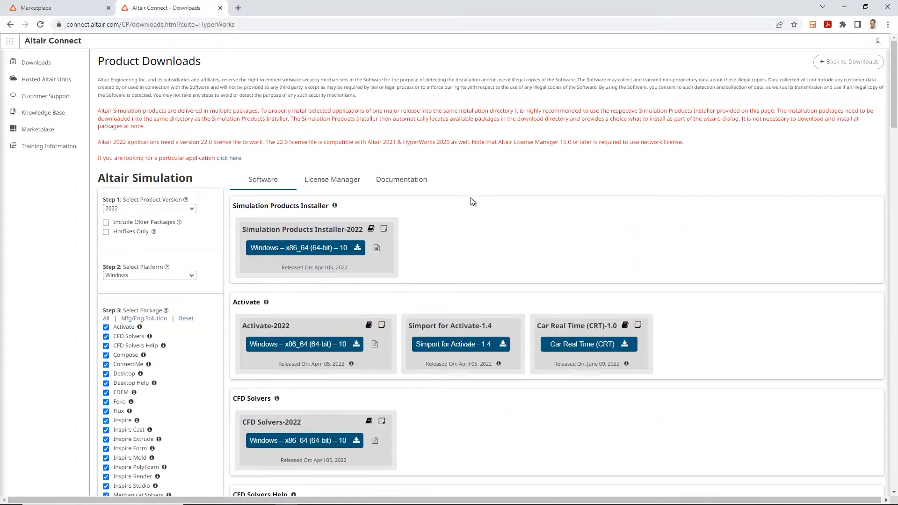
scroll(down, 3)
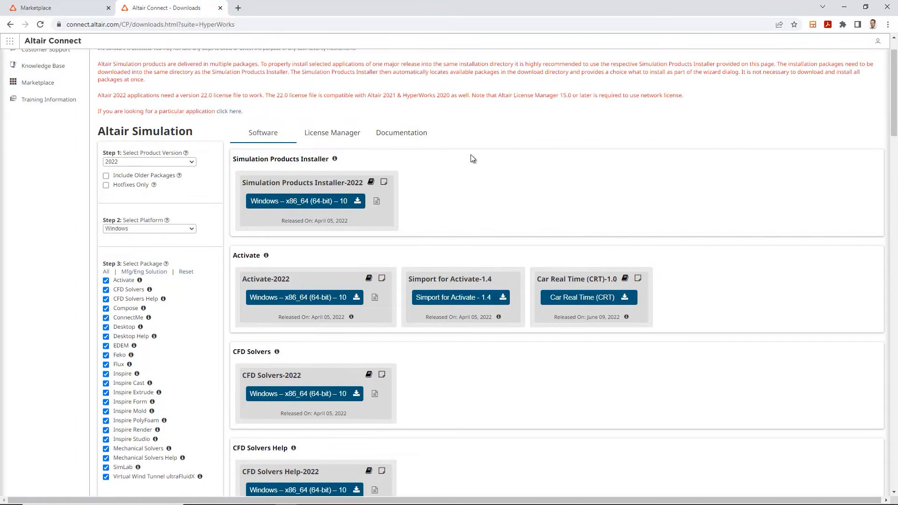
mouse_move(190, 165)
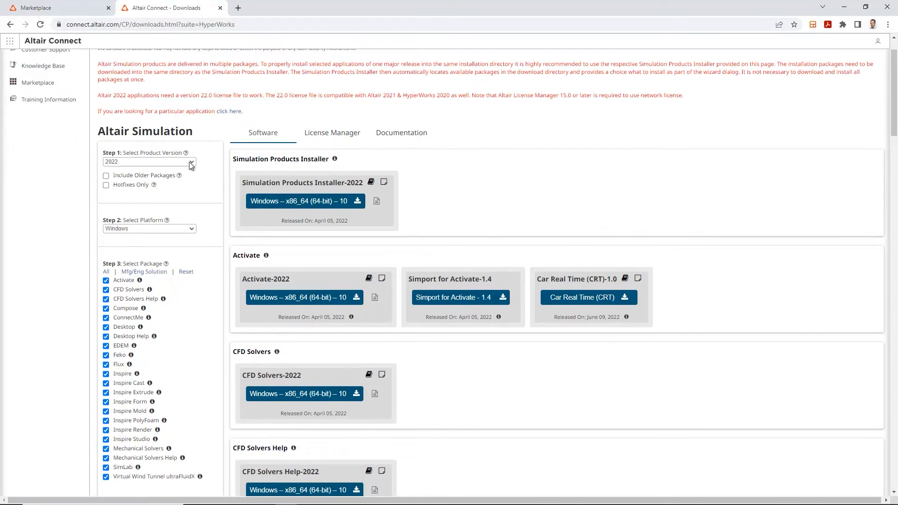
click(149, 161)
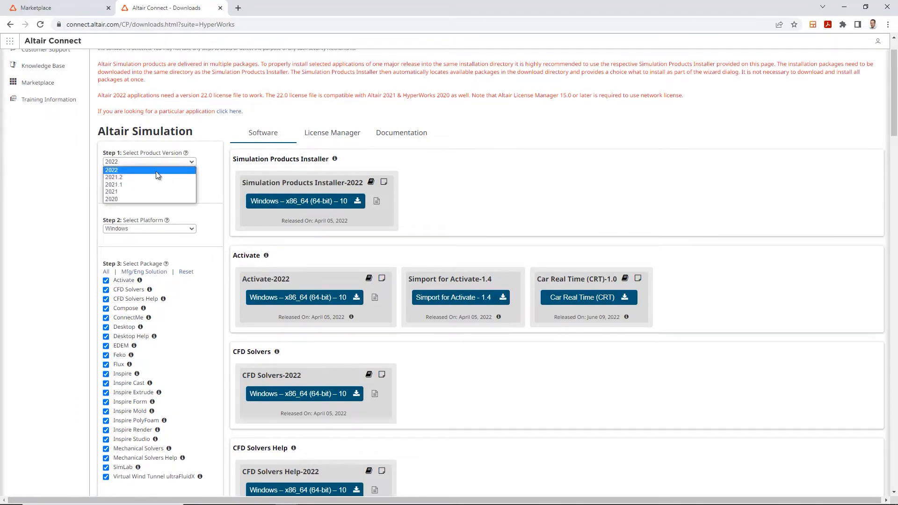
mouse_move(113, 185)
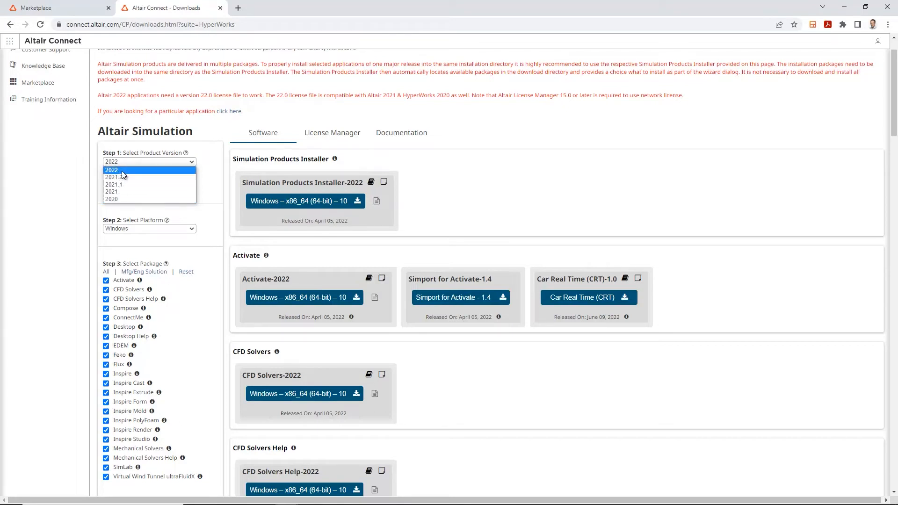
click(111, 170)
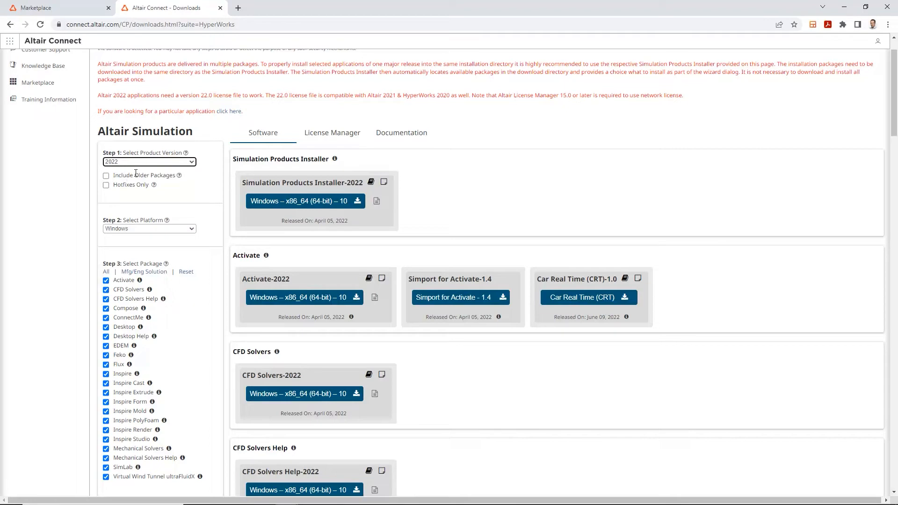
click(149, 228)
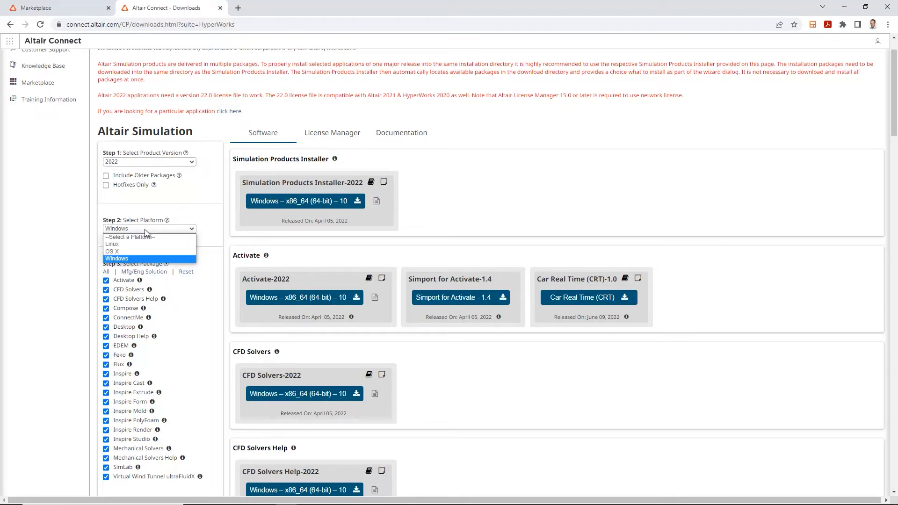
click(116, 259)
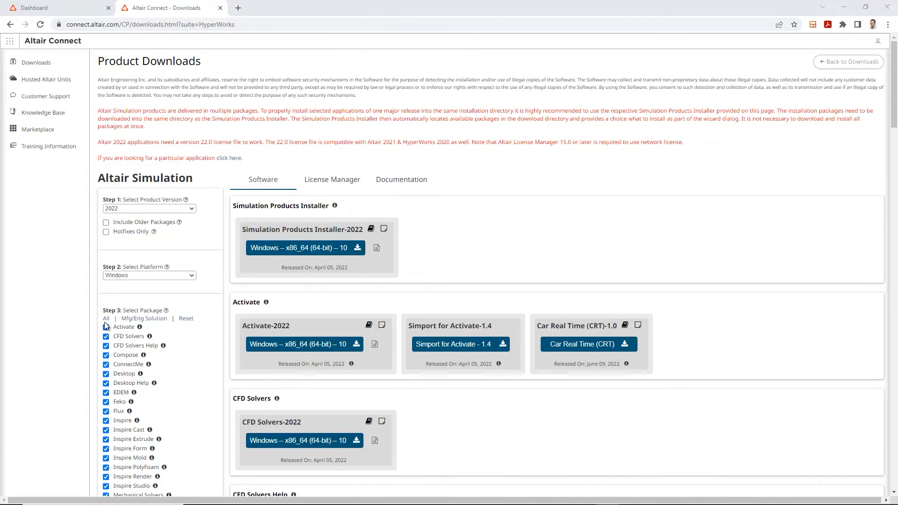
mouse_move(147, 282)
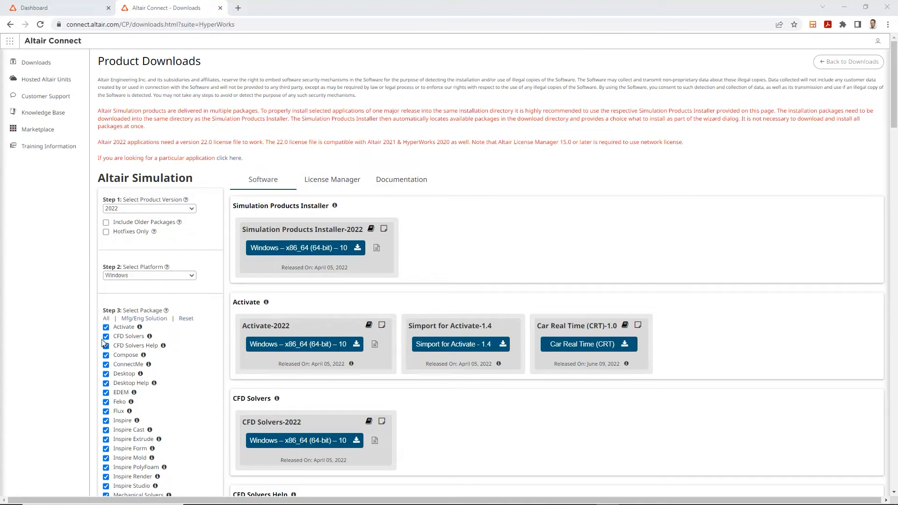
mouse_move(85, 339)
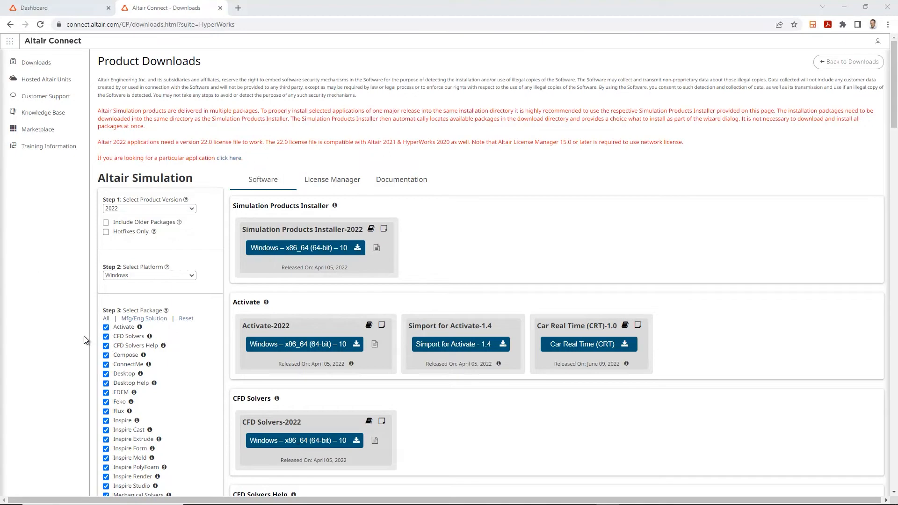
mouse_move(83, 351)
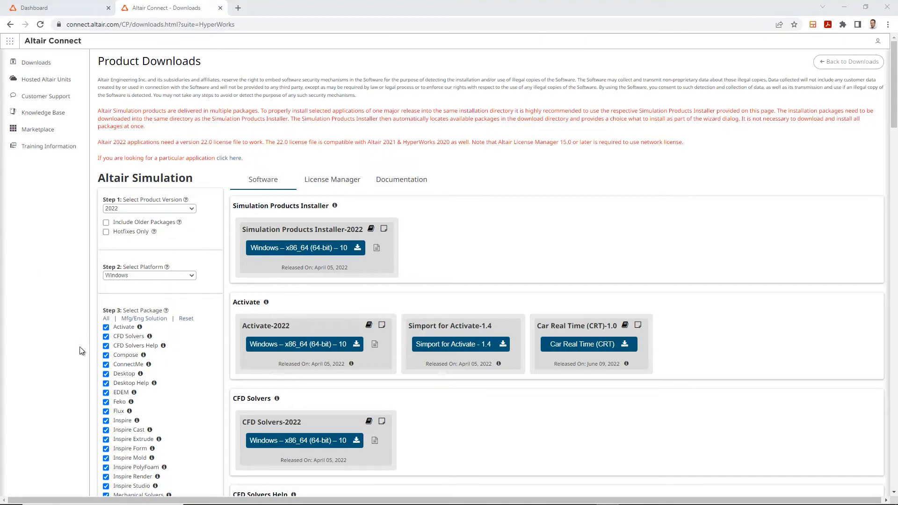
scroll(down, 3)
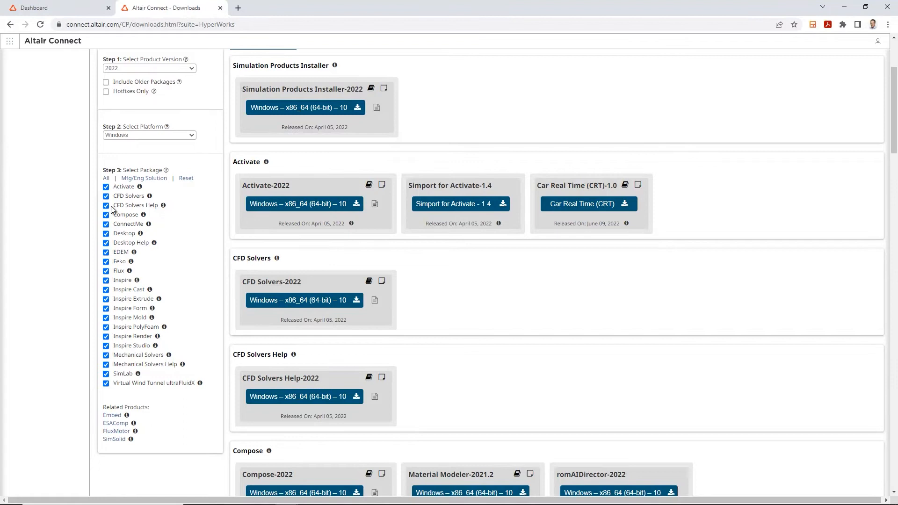
mouse_move(124, 255)
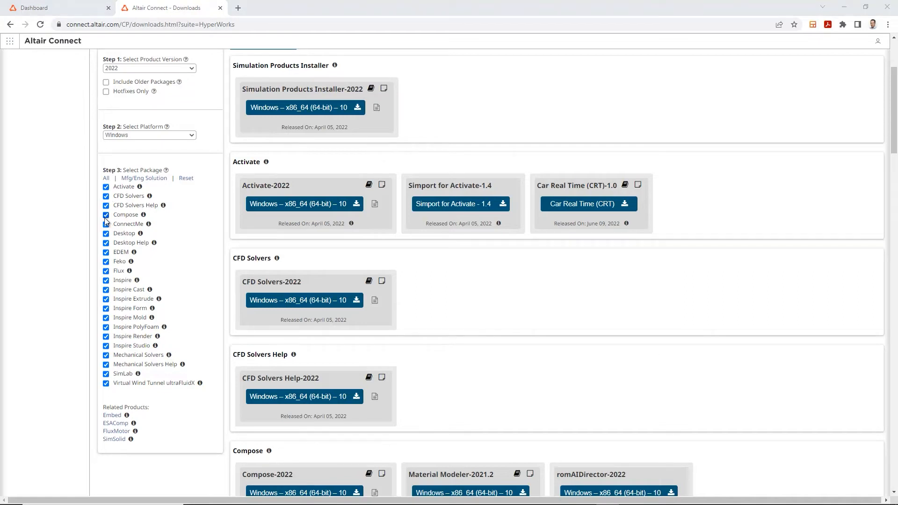
click(105, 214)
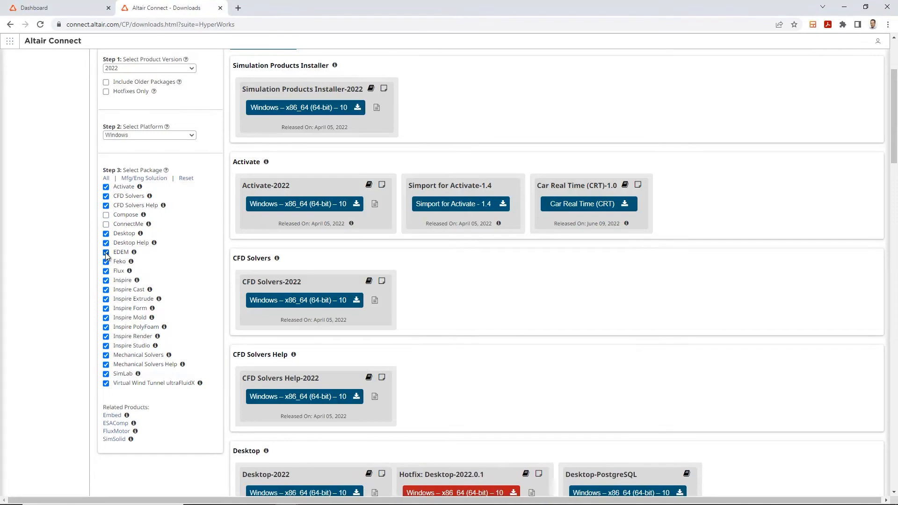
click(106, 252)
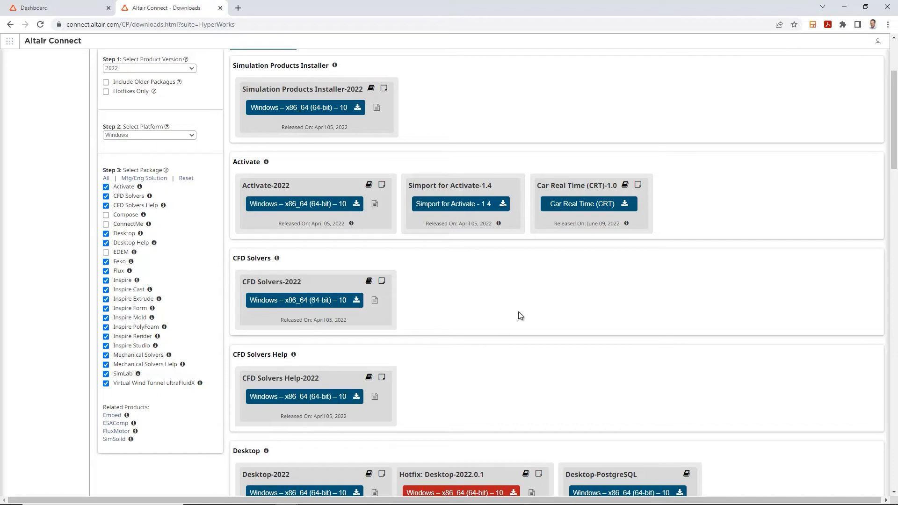
scroll(down, 3)
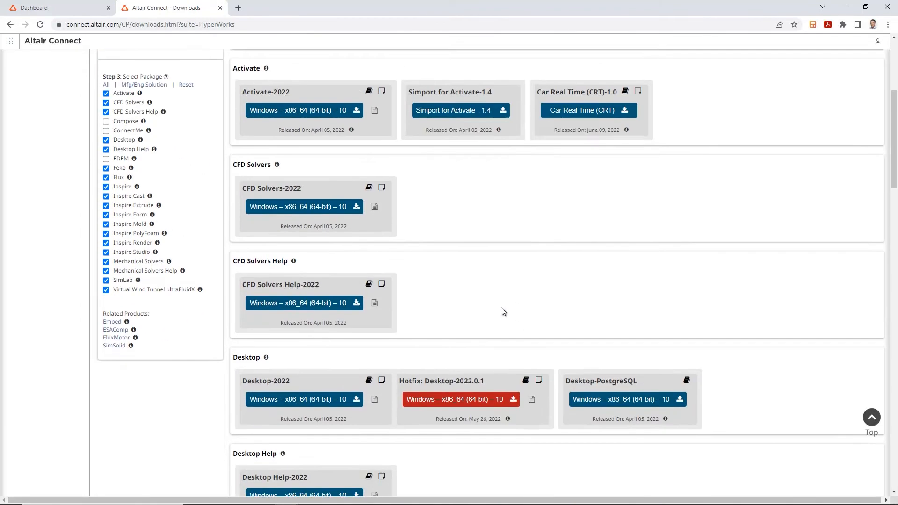
scroll(down, 3)
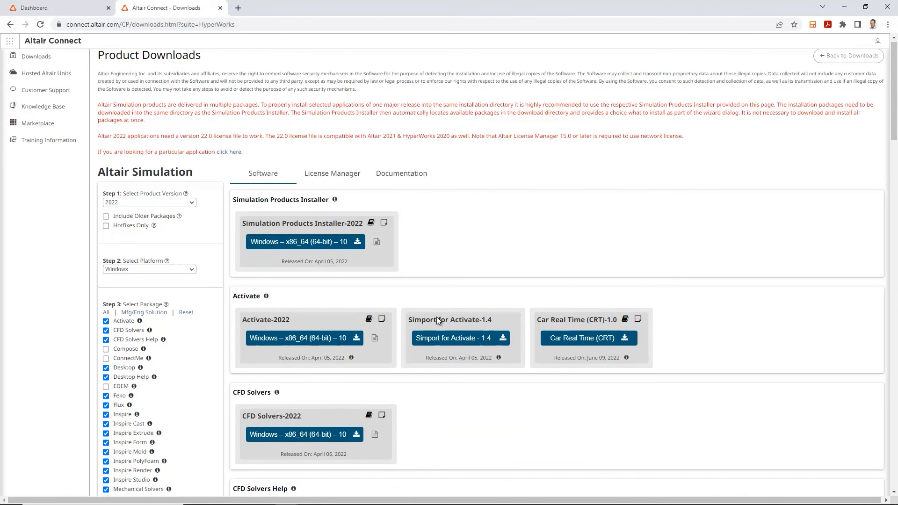
scroll(down, 3)
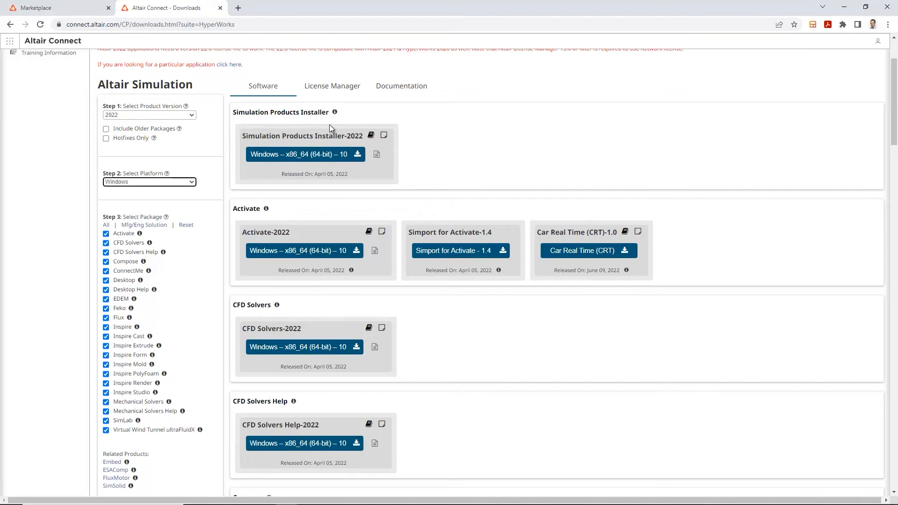
mouse_move(244, 184)
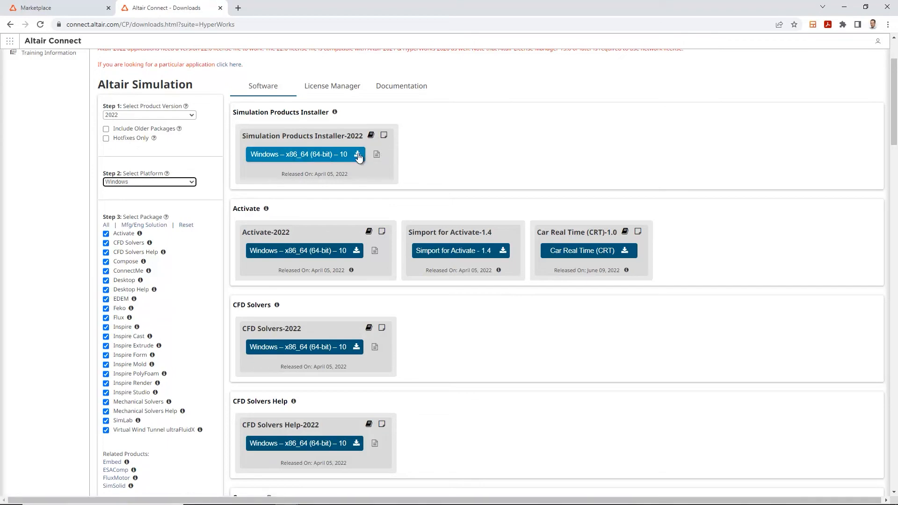
- Download the Windows x86_64 Simulation Products Installer 2022 and run the downloaded .exe
click(356, 155)
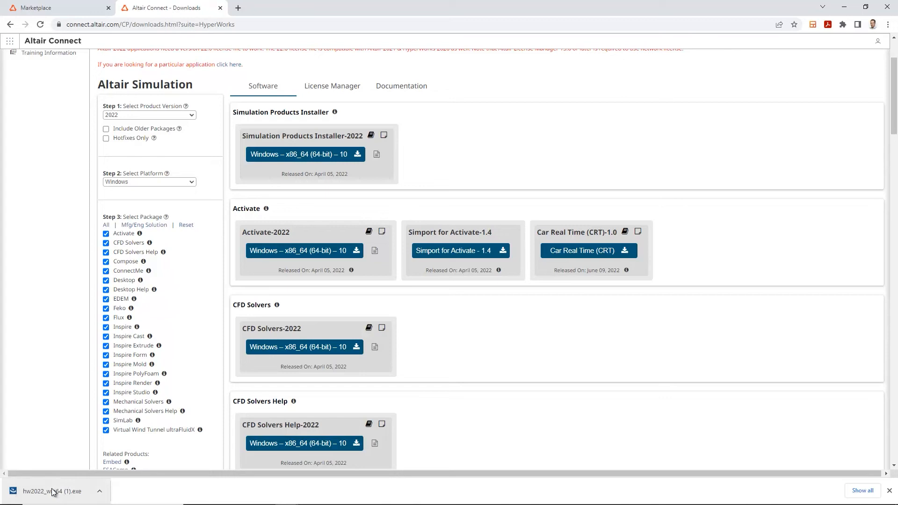
click(52, 491)
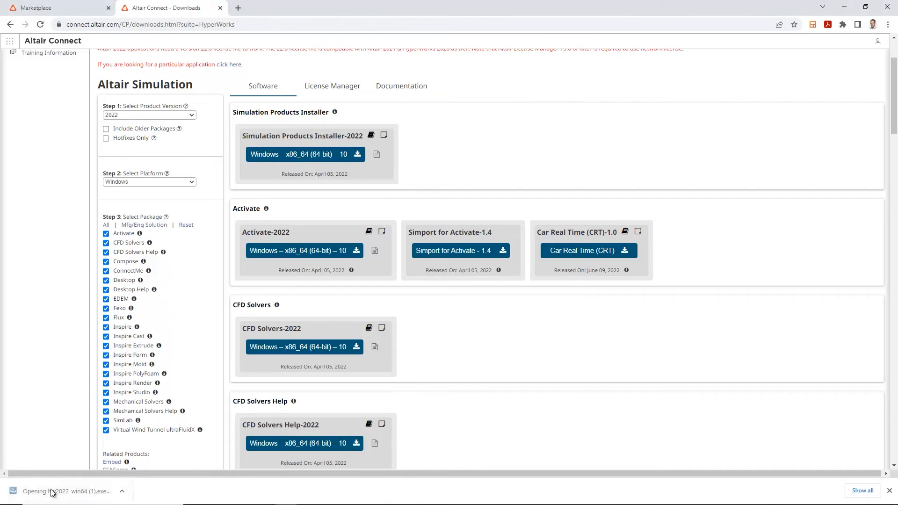
- Start the 2022 setup in English and accept the license agreement to reach the installation type
click(65, 492)
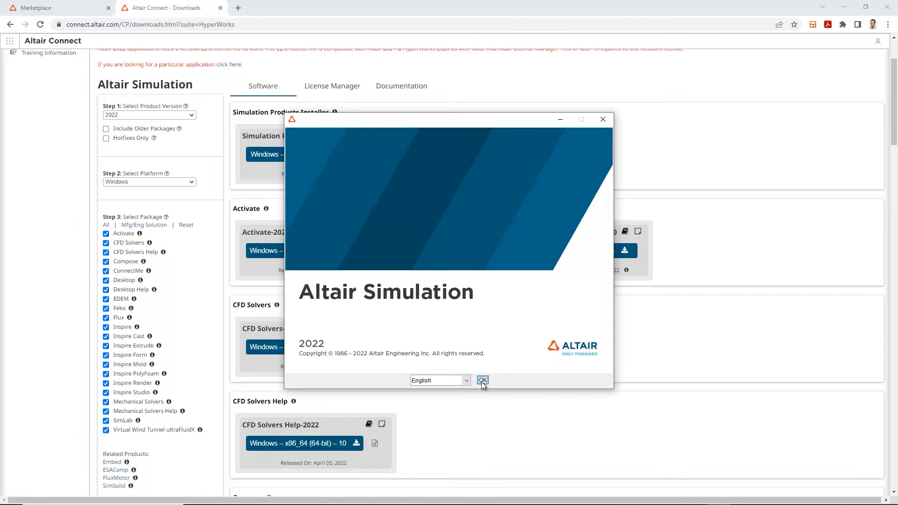
click(466, 381)
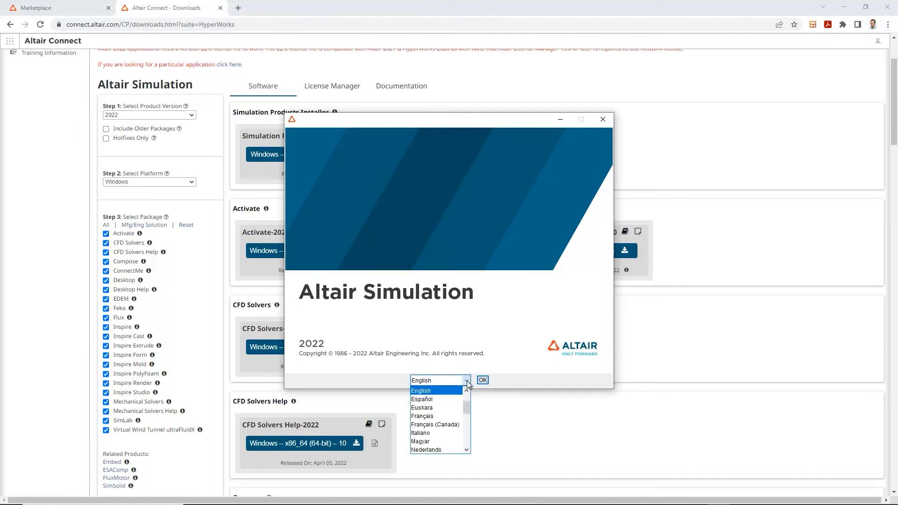
click(435, 390)
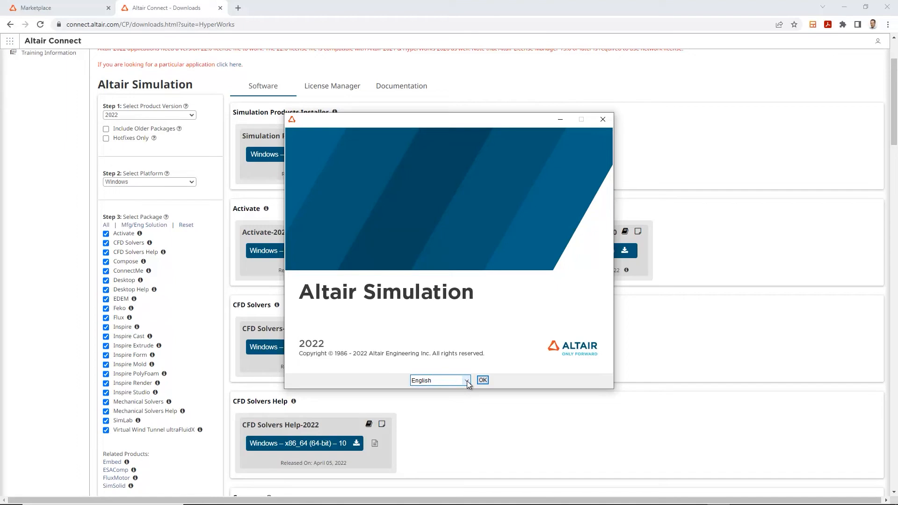
click(483, 380)
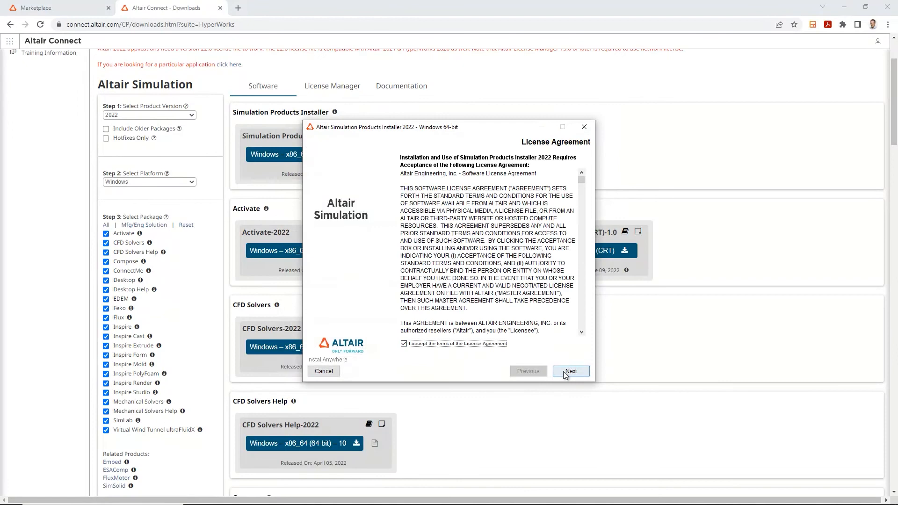
click(569, 370)
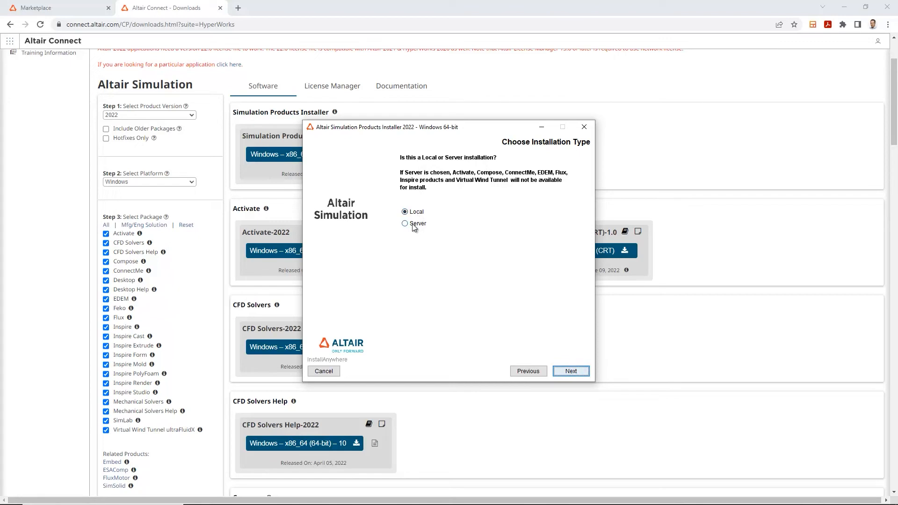
- Keep the installation type Local and continue to the install folder with its default path
click(405, 211)
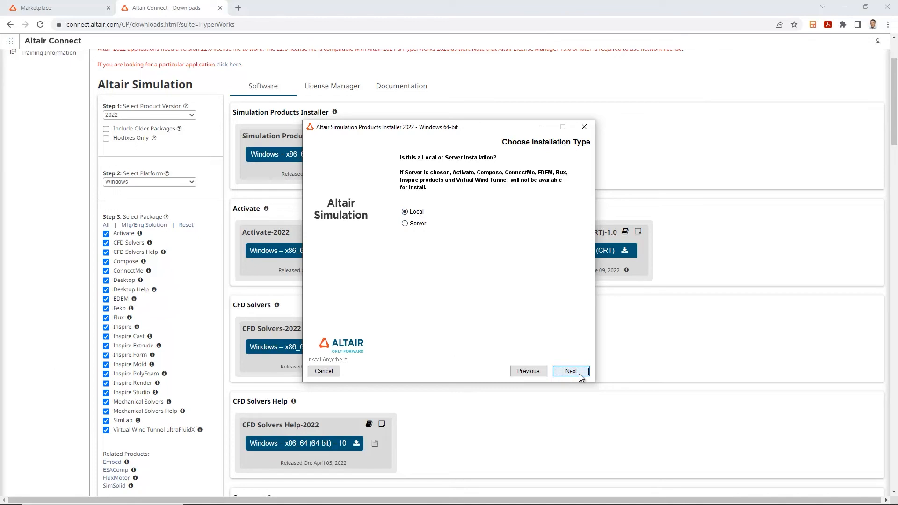
mouse_move(580, 378)
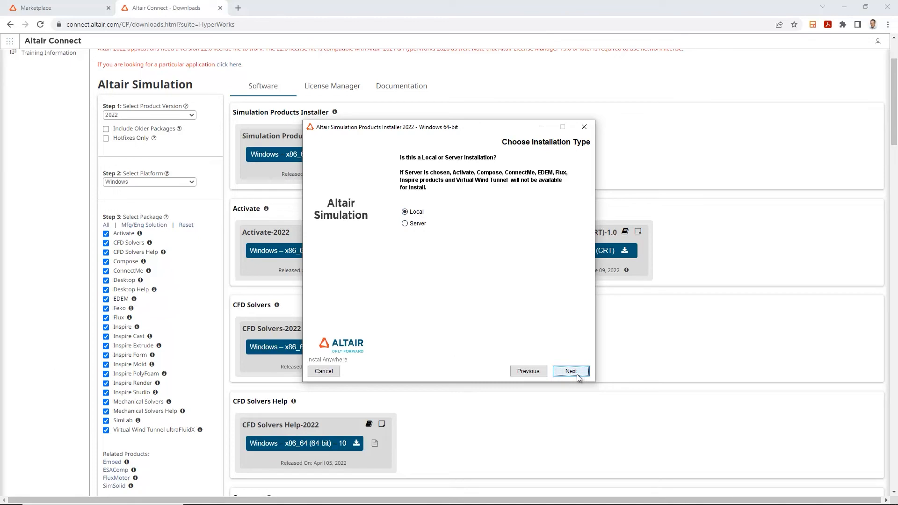
click(571, 372)
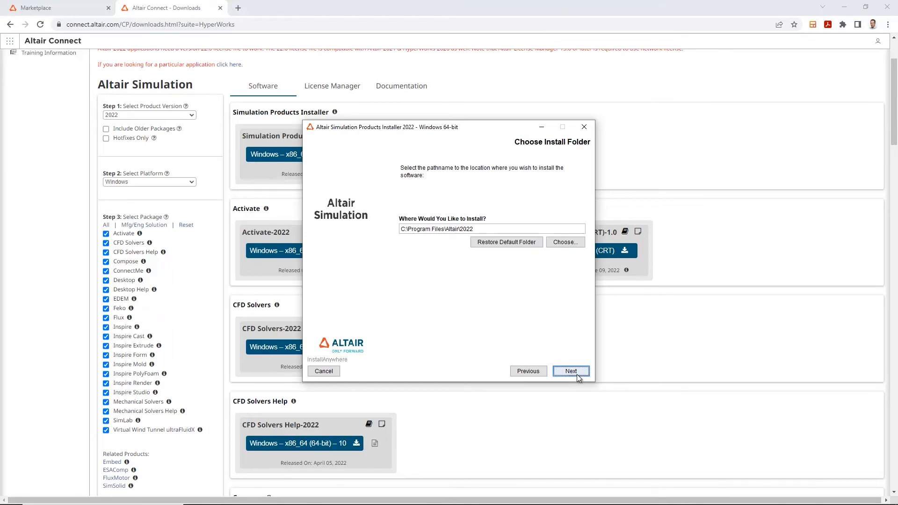
mouse_move(403, 223)
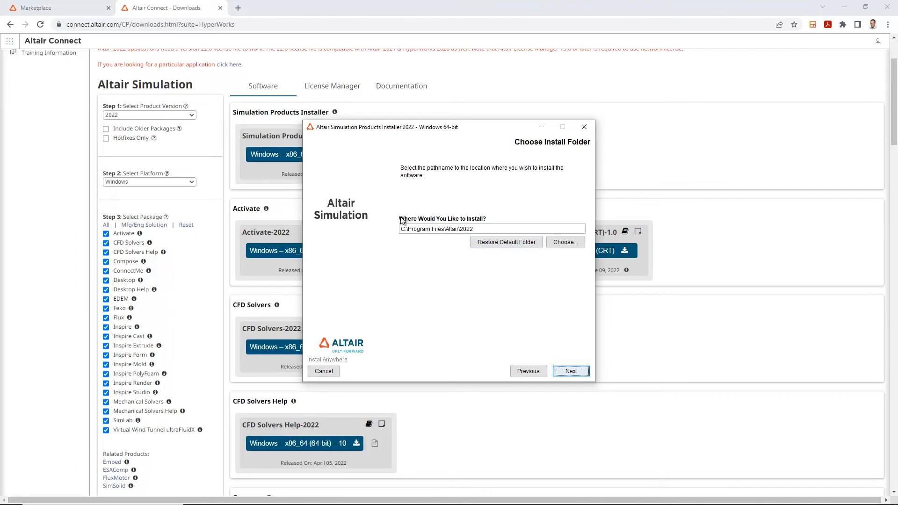
mouse_move(491, 217)
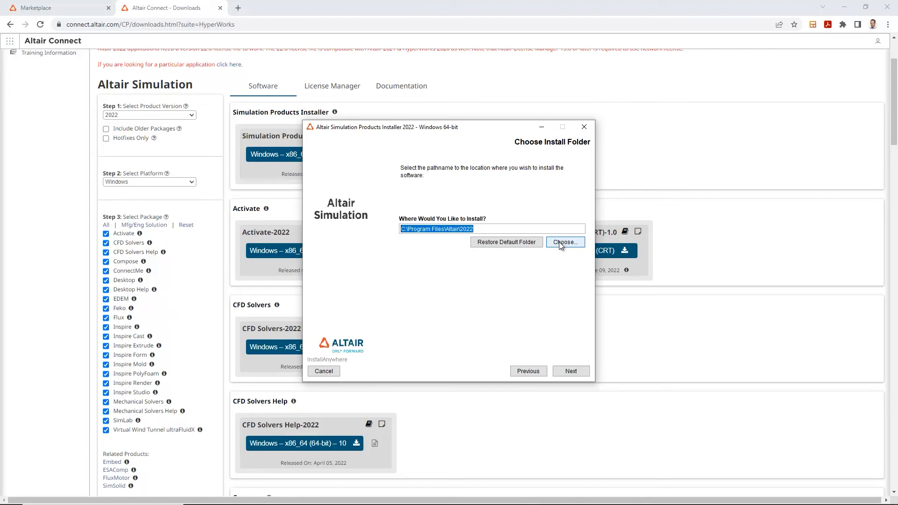
click(564, 241)
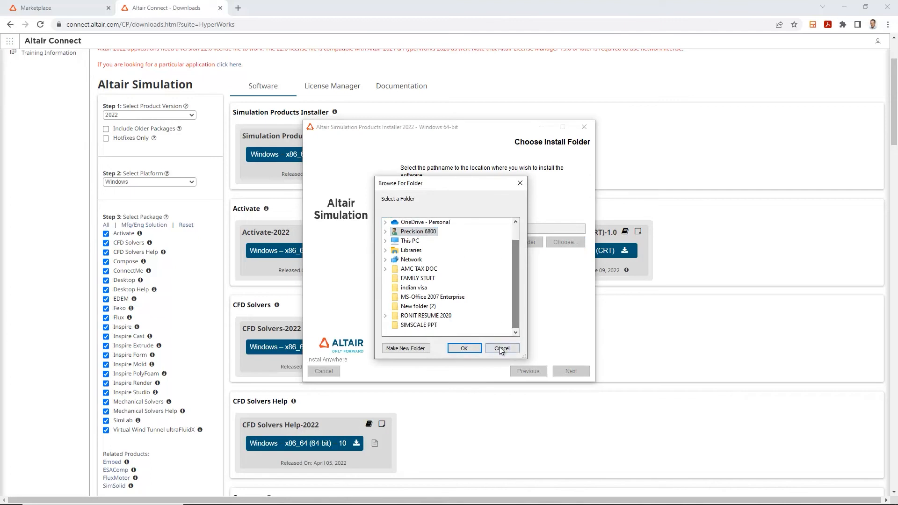
click(501, 349)
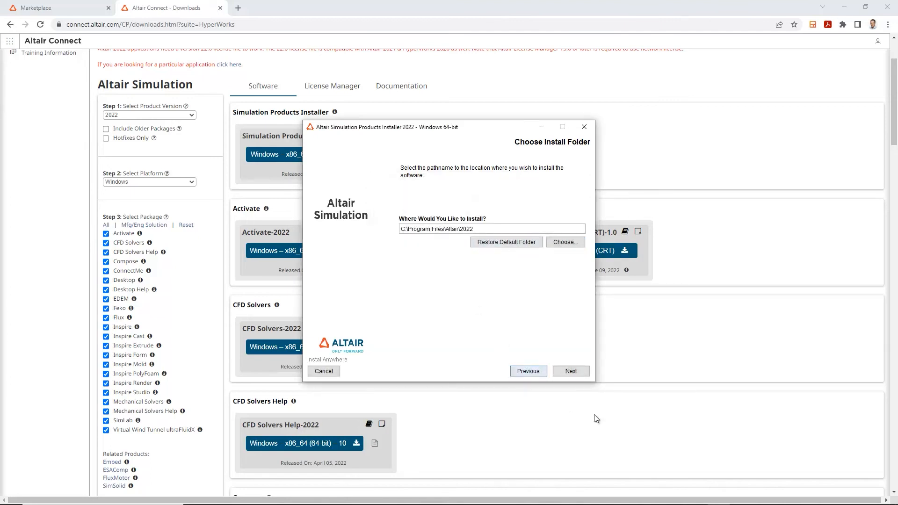
click(571, 371)
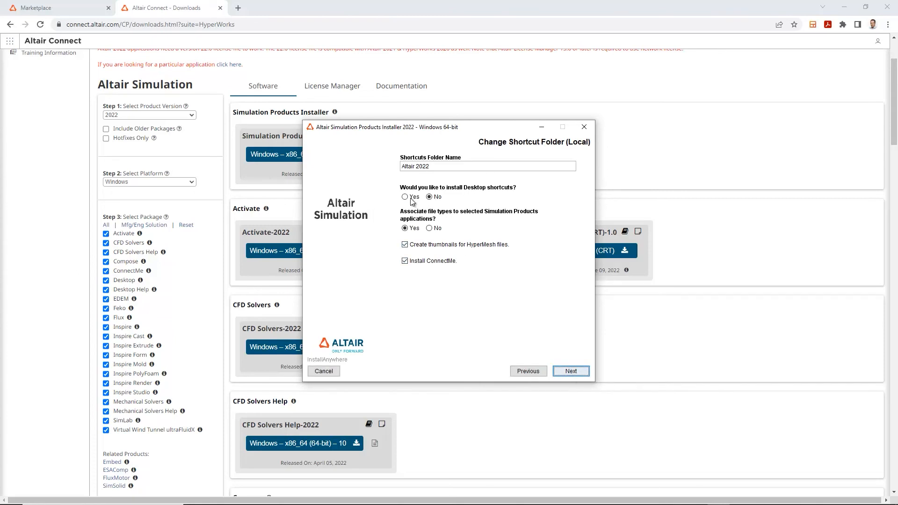
- Enable desktop shortcuts and let the installer configure itself for the system
click(405, 196)
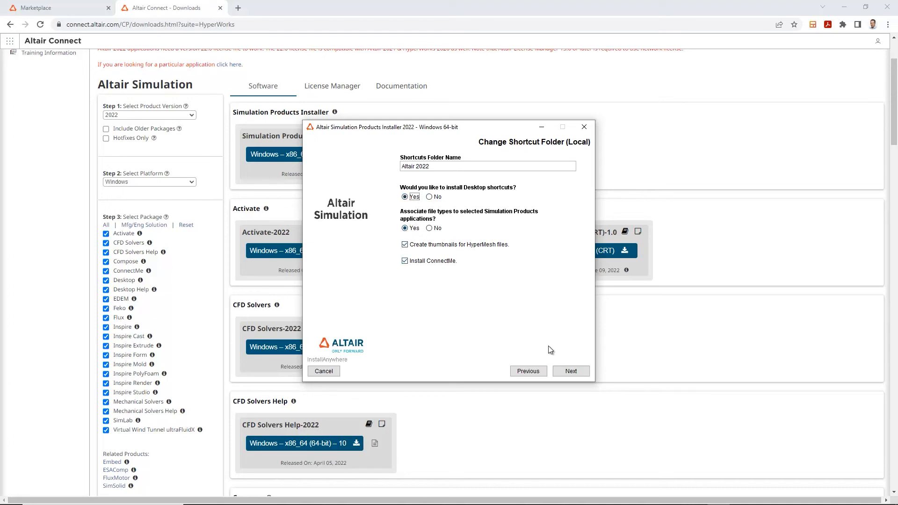
click(571, 370)
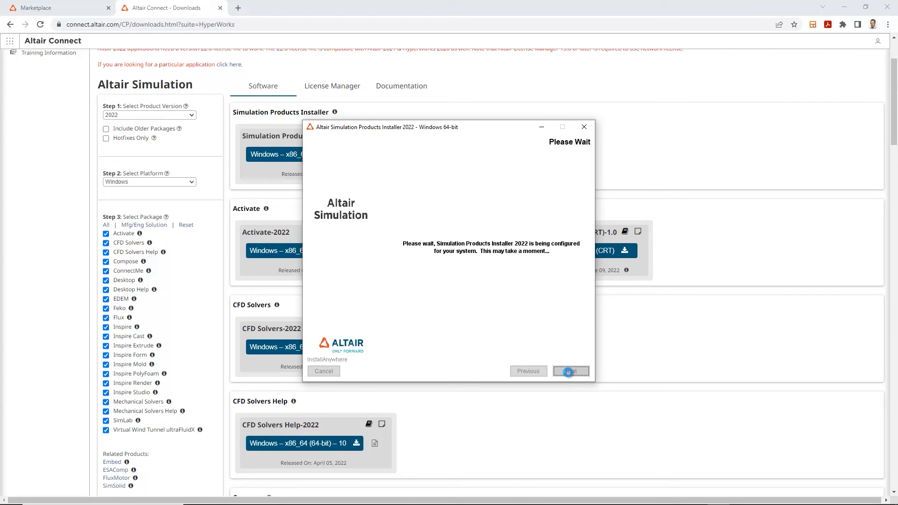
- Review the install sets including Custom, then keep Complete with Desktop and Solvers v2022
click(570, 371)
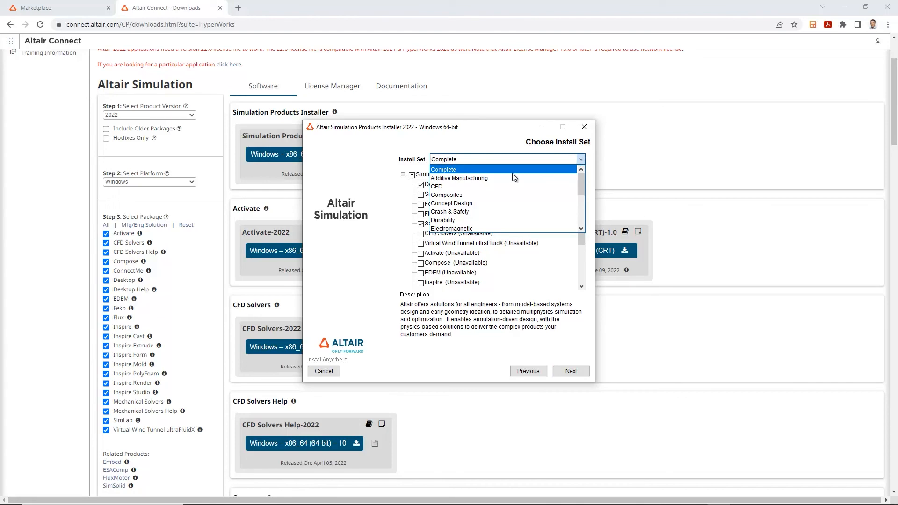
mouse_move(467, 220)
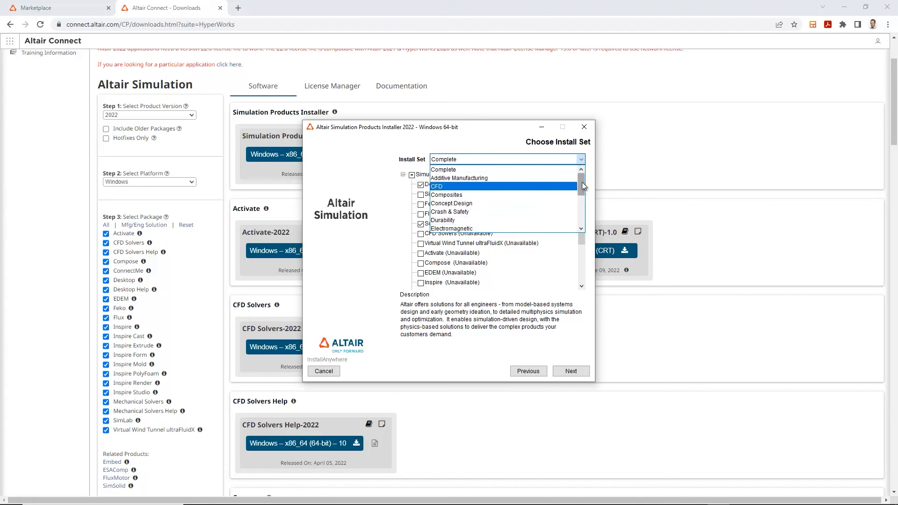
mouse_move(495, 216)
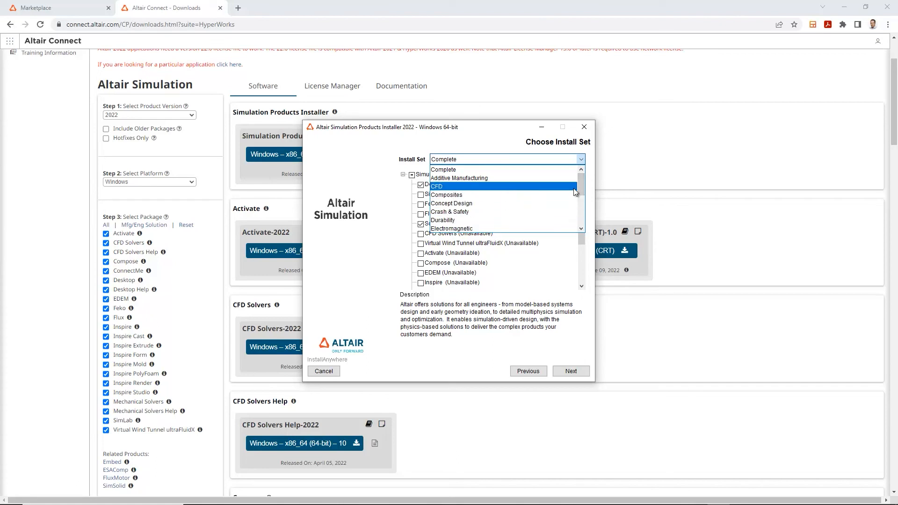
scroll(down, 3)
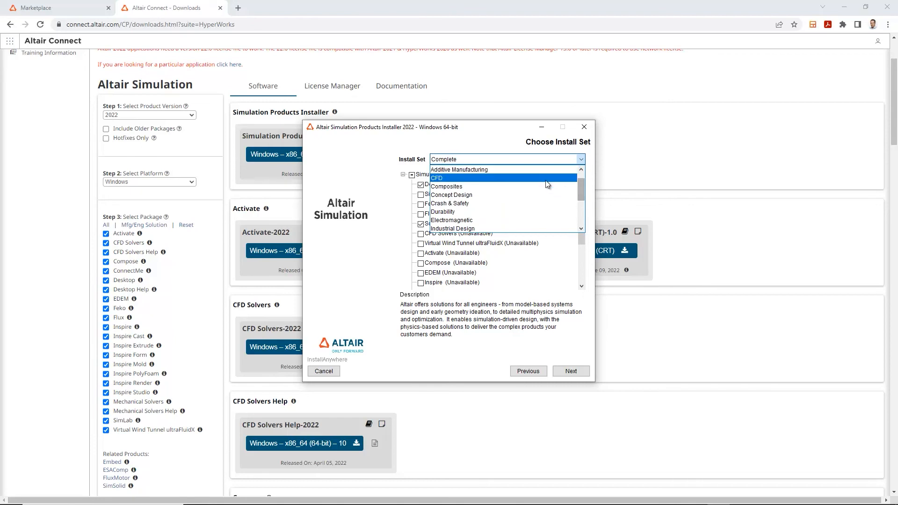
mouse_move(526, 220)
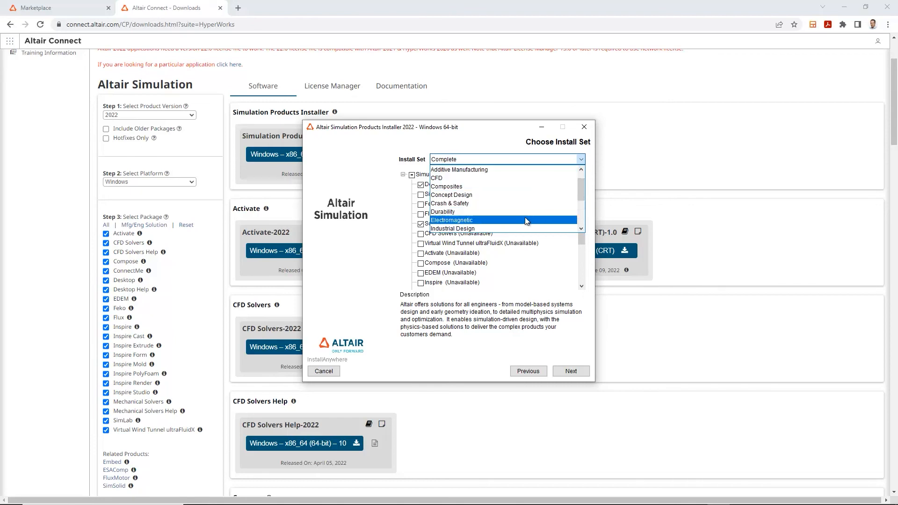
scroll(down, 3)
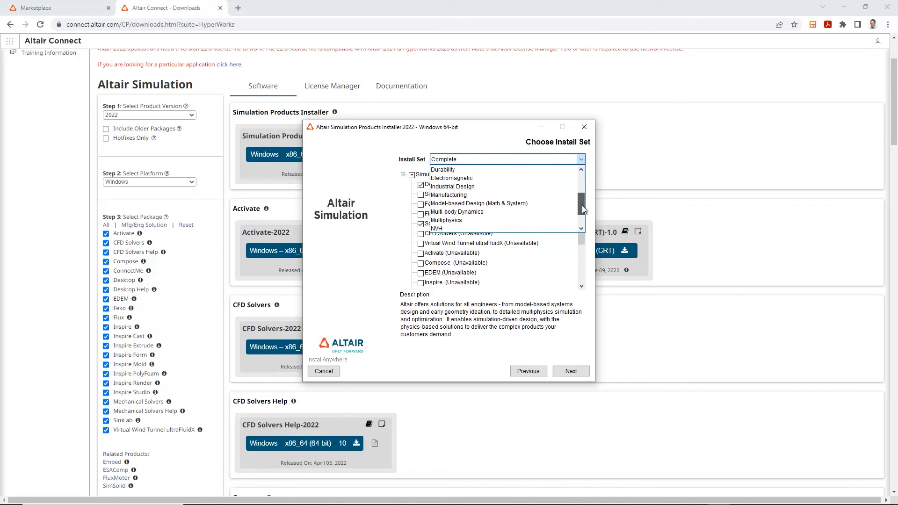
scroll(down, 3)
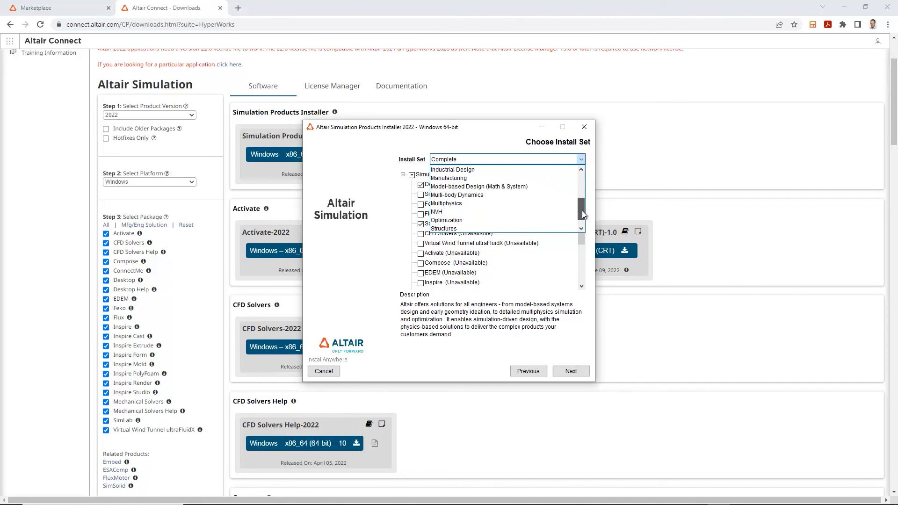
scroll(down, 3)
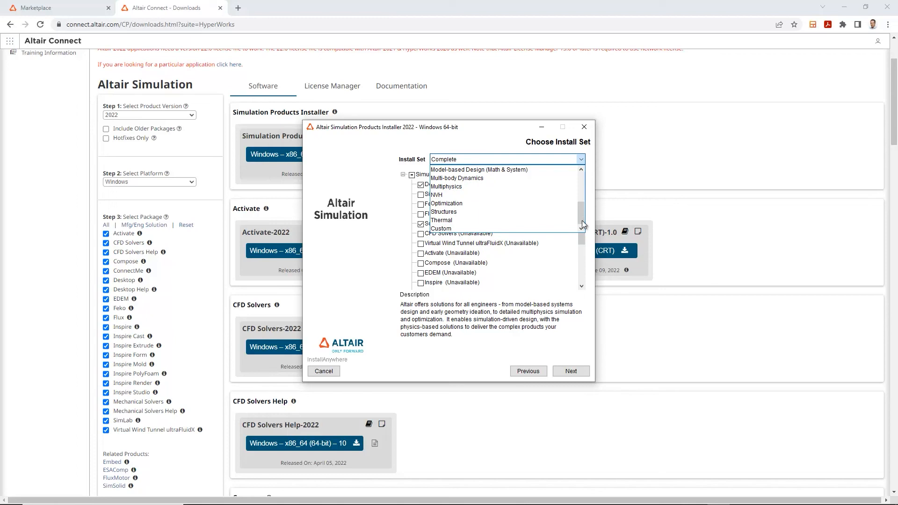
mouse_move(505, 186)
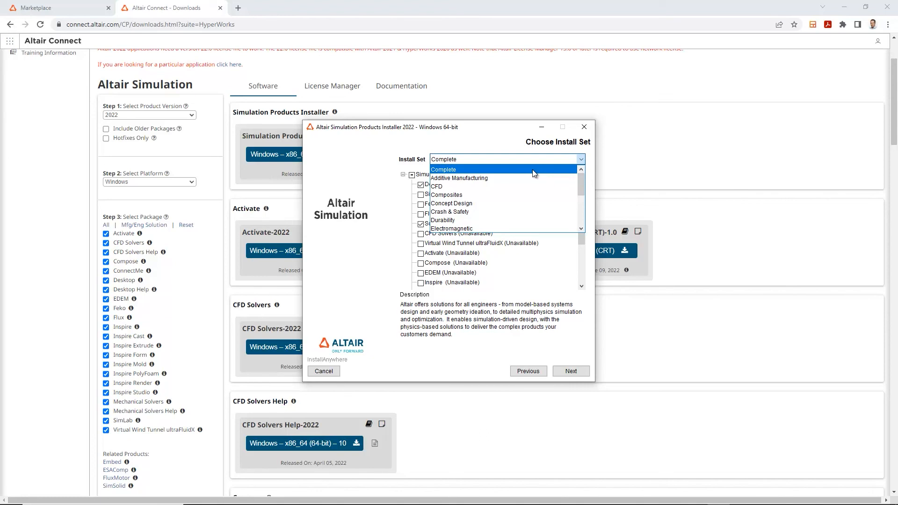
scroll(down, 3)
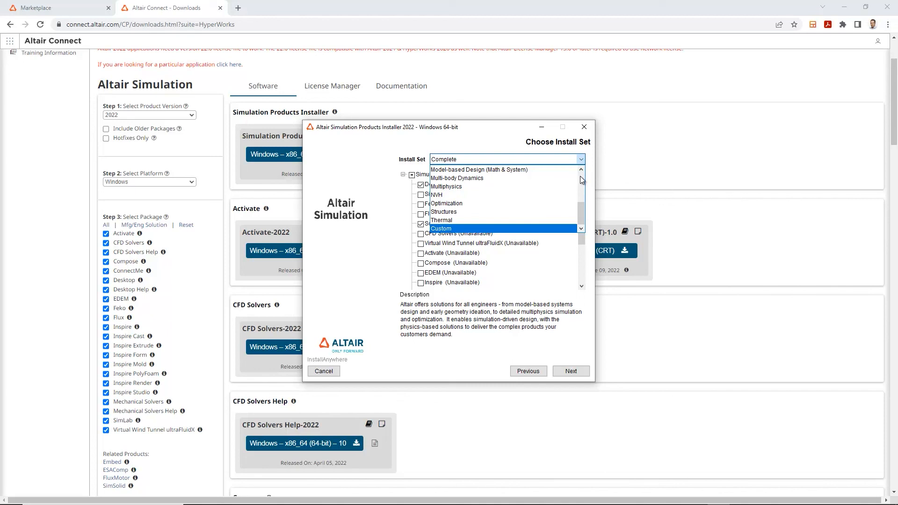
click(441, 228)
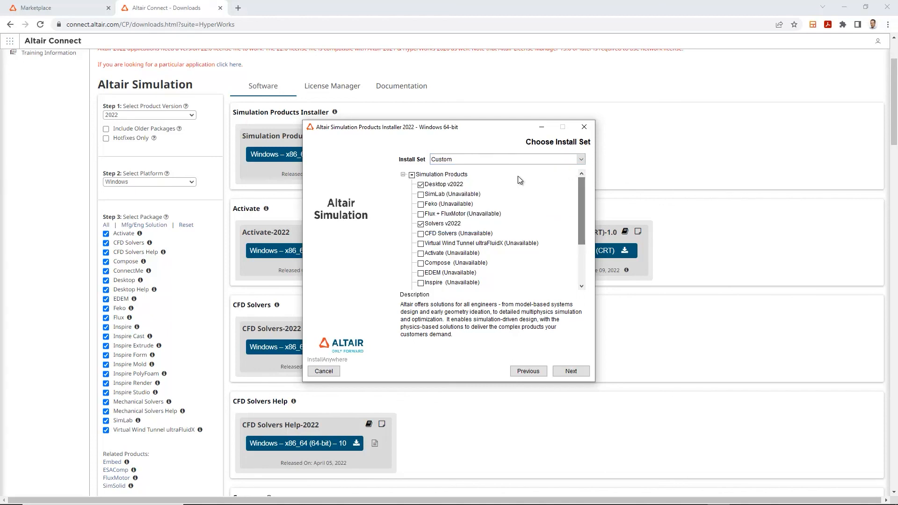
click(580, 159)
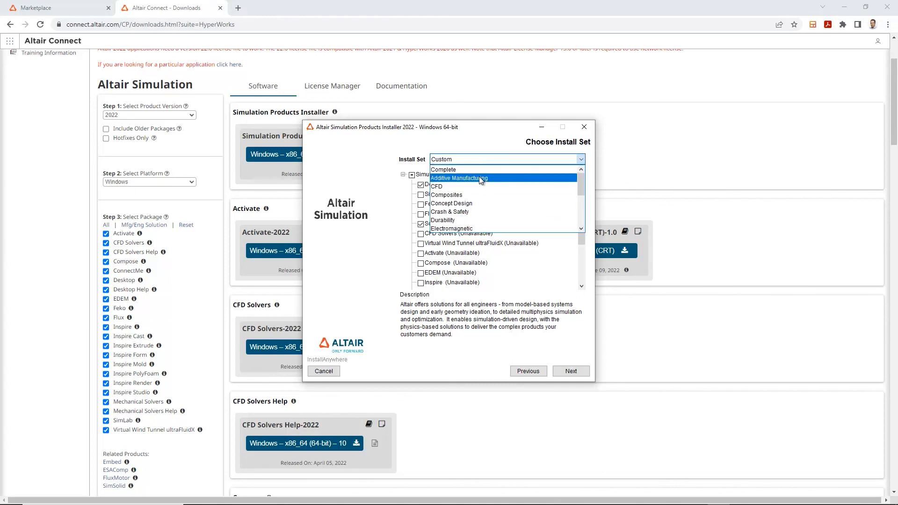
mouse_move(459, 169)
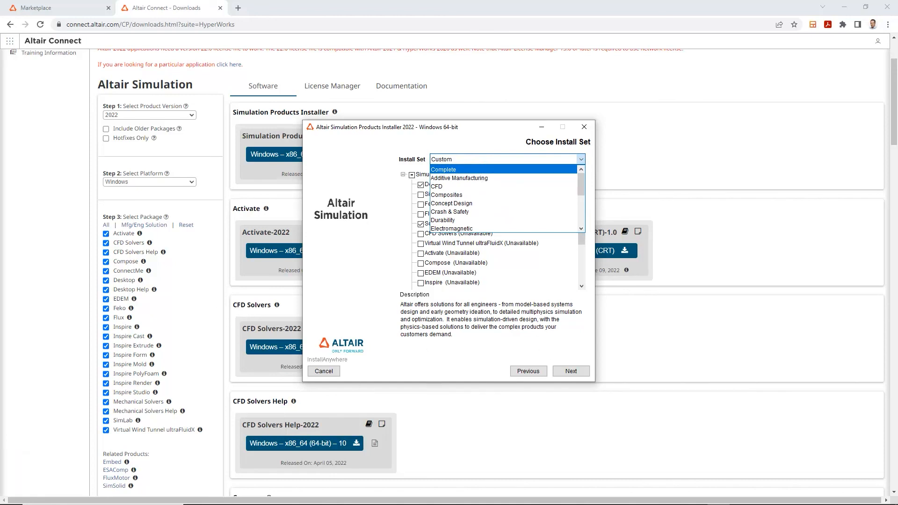
click(444, 170)
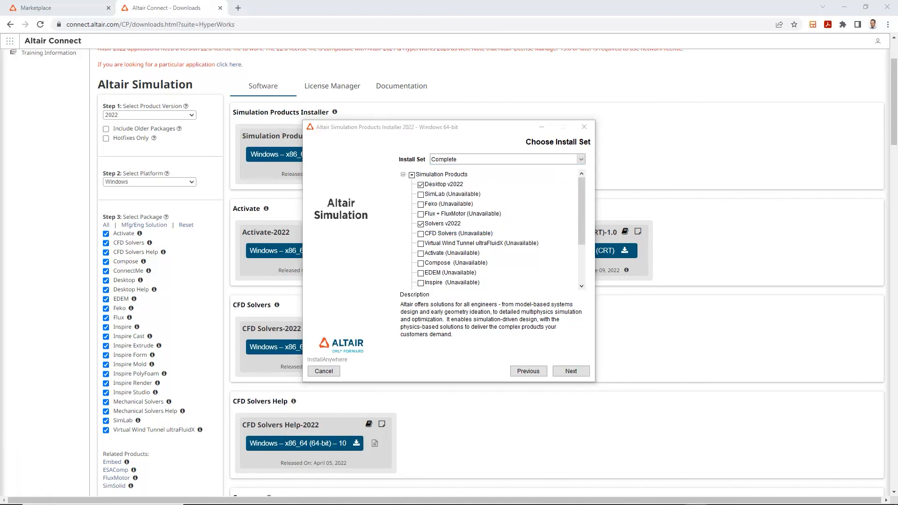
- Choose to set up help later and leave Skip this step selected for licensing
click(570, 372)
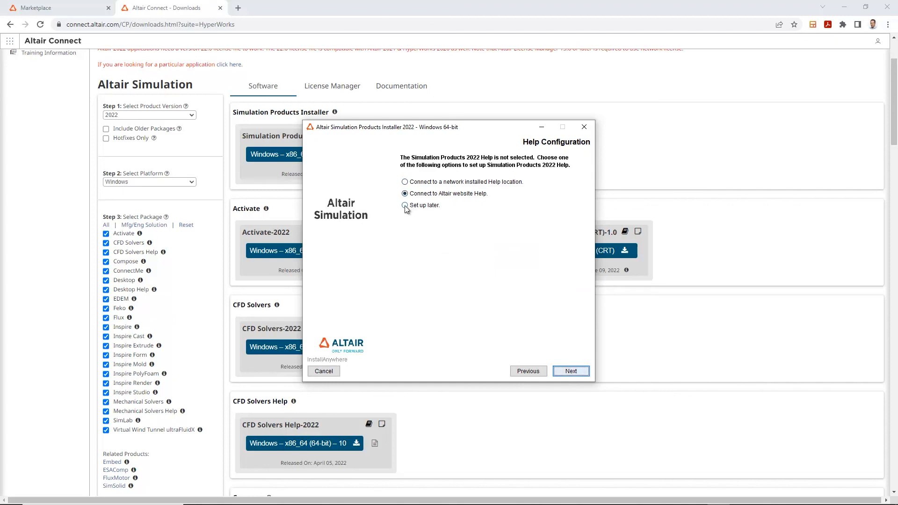
click(405, 205)
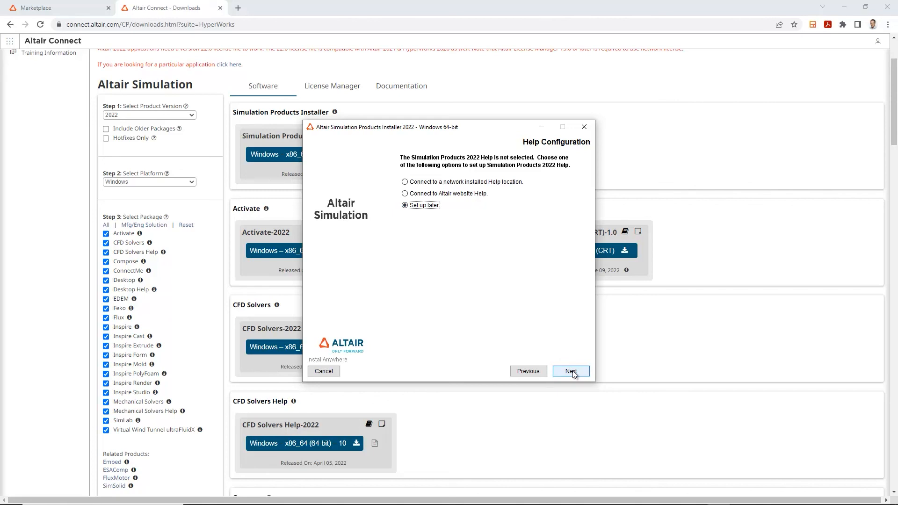
click(570, 370)
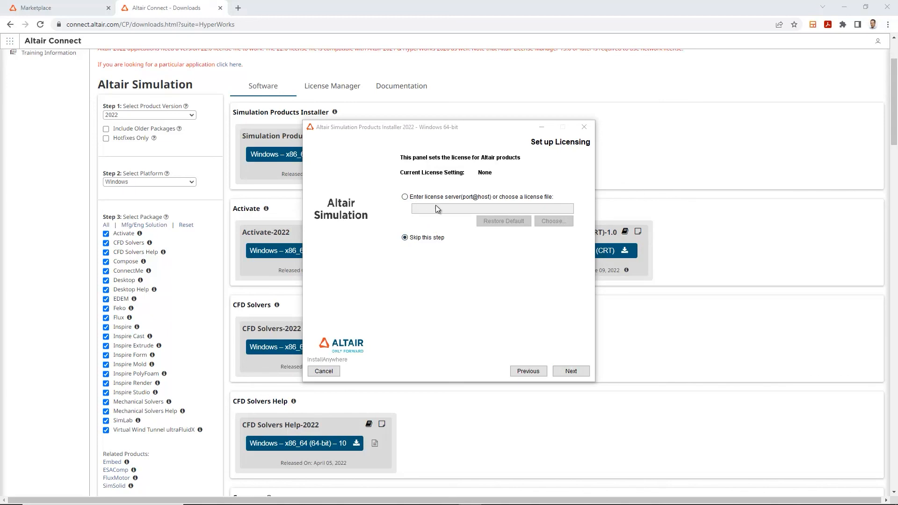
mouse_move(527, 210)
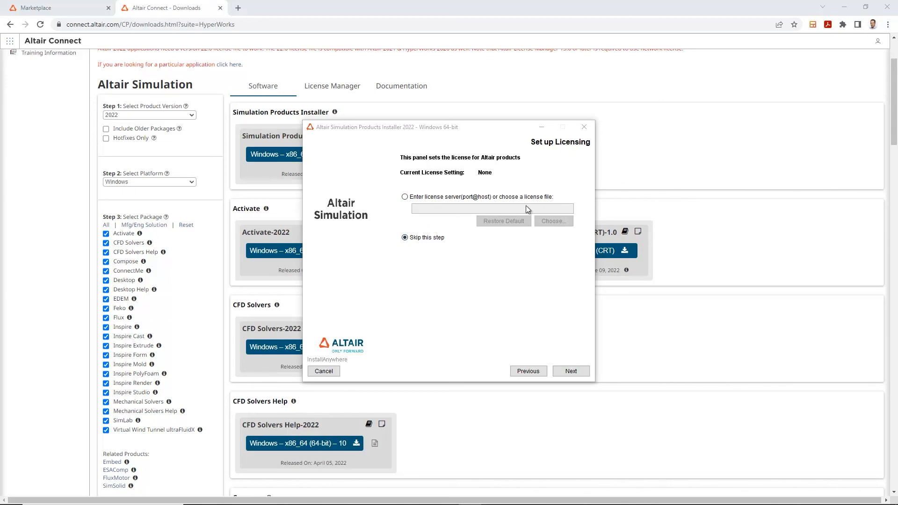
click(405, 237)
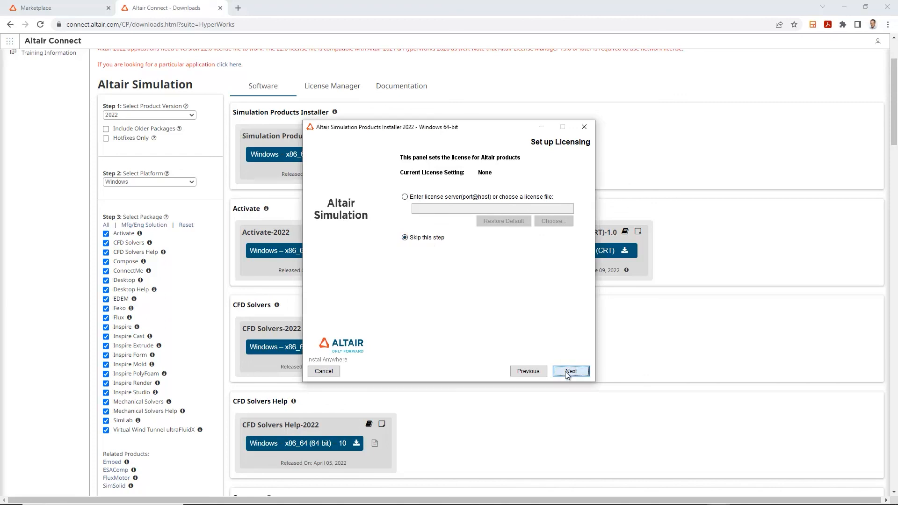
- Show the pre-installation summary of folder, Complete install set and features
click(571, 370)
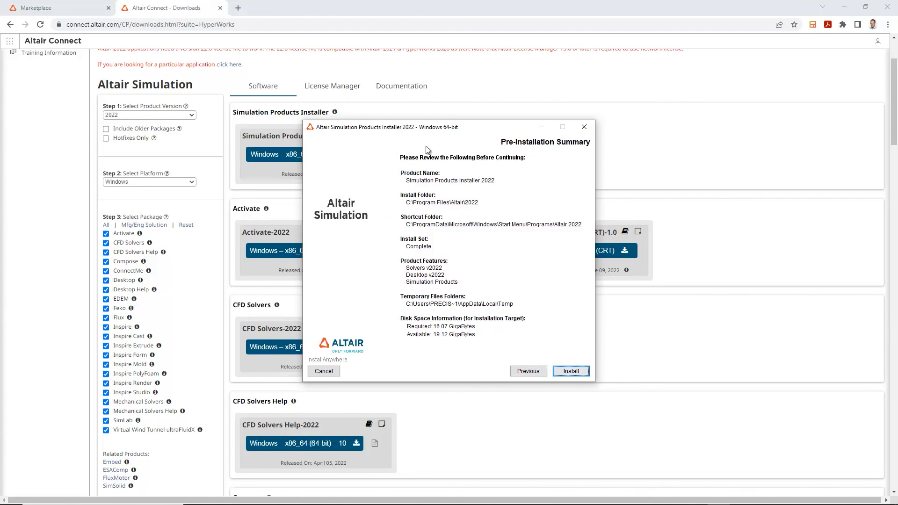
mouse_move(497, 150)
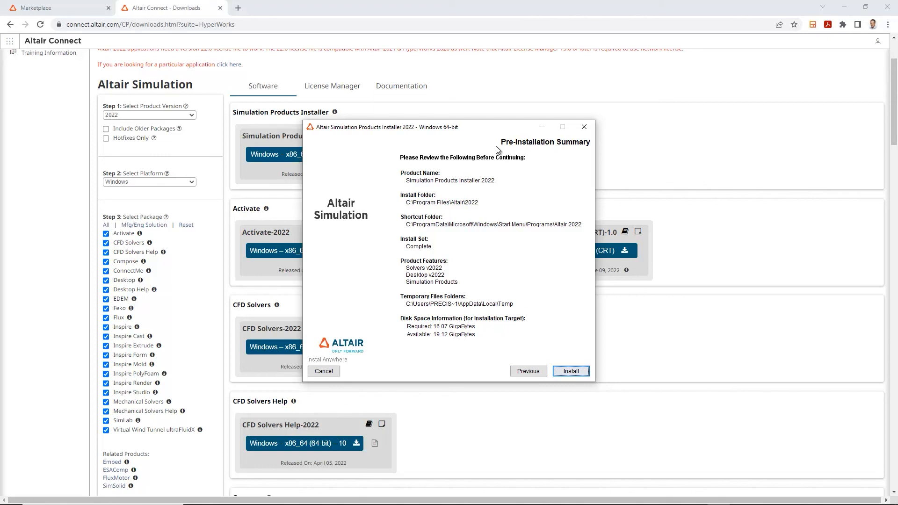
mouse_move(527, 372)
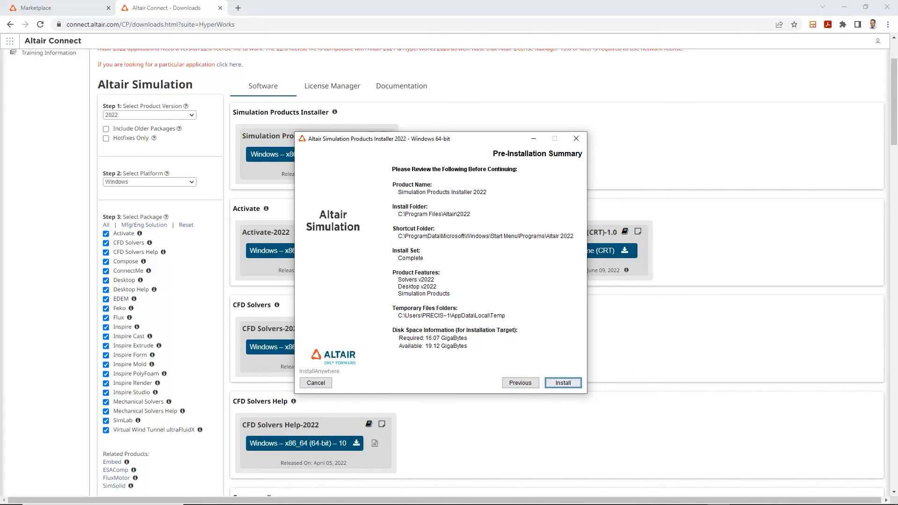
mouse_move(393, 280)
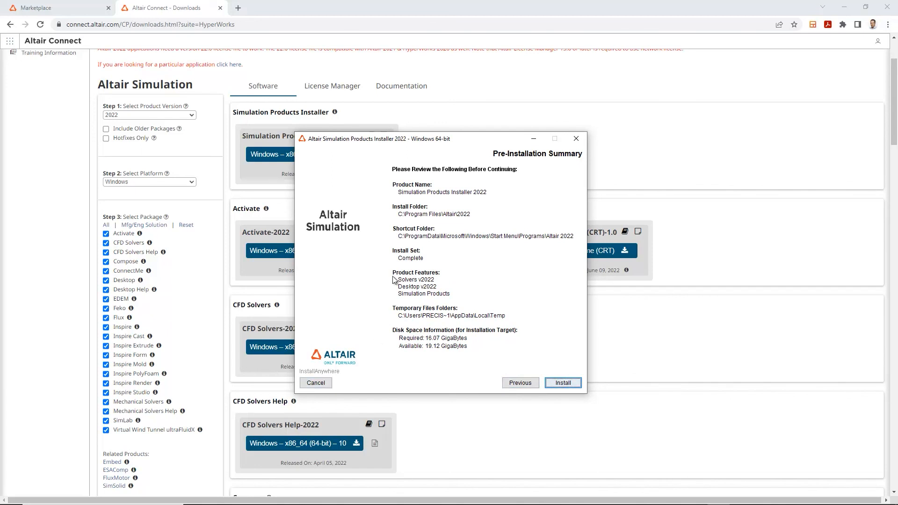
mouse_move(501, 185)
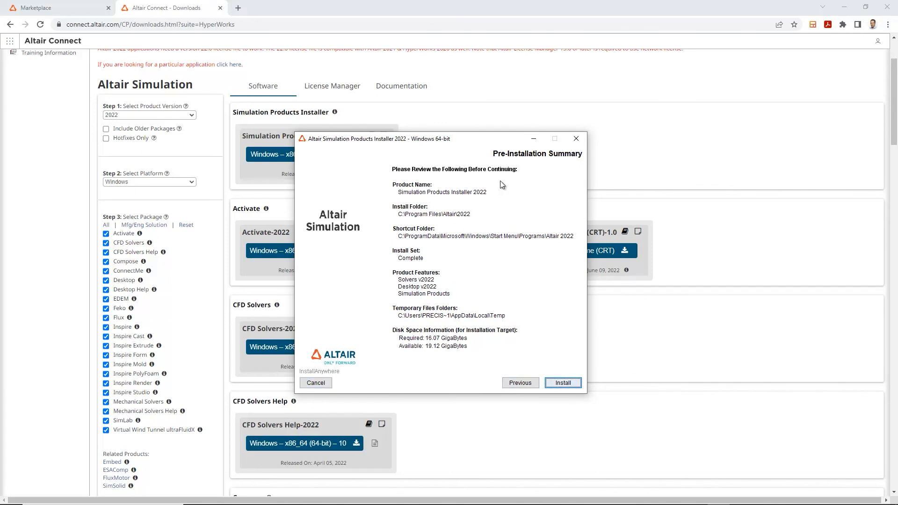